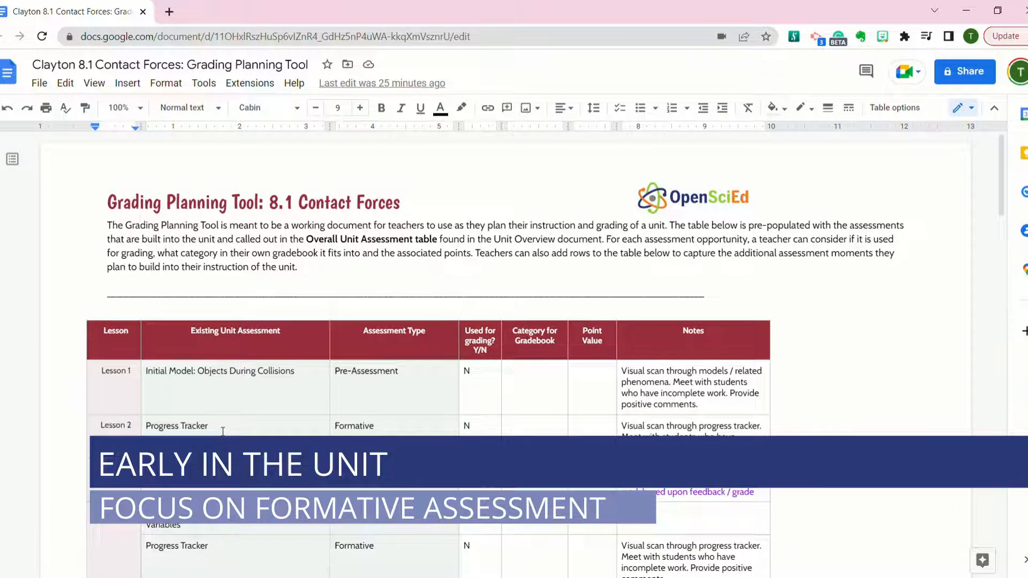
scroll("down", 3)
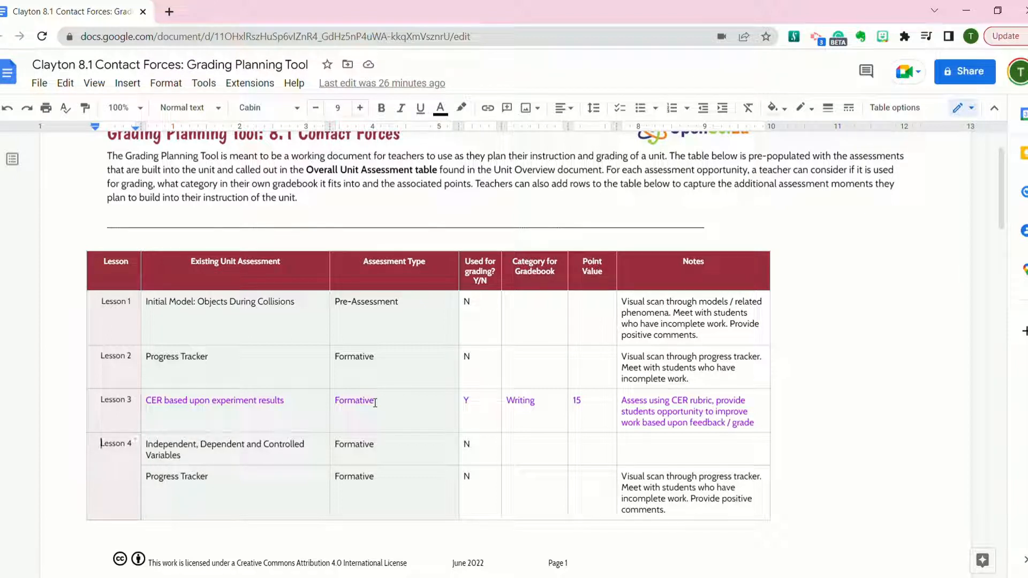
mouse_move(333, 416)
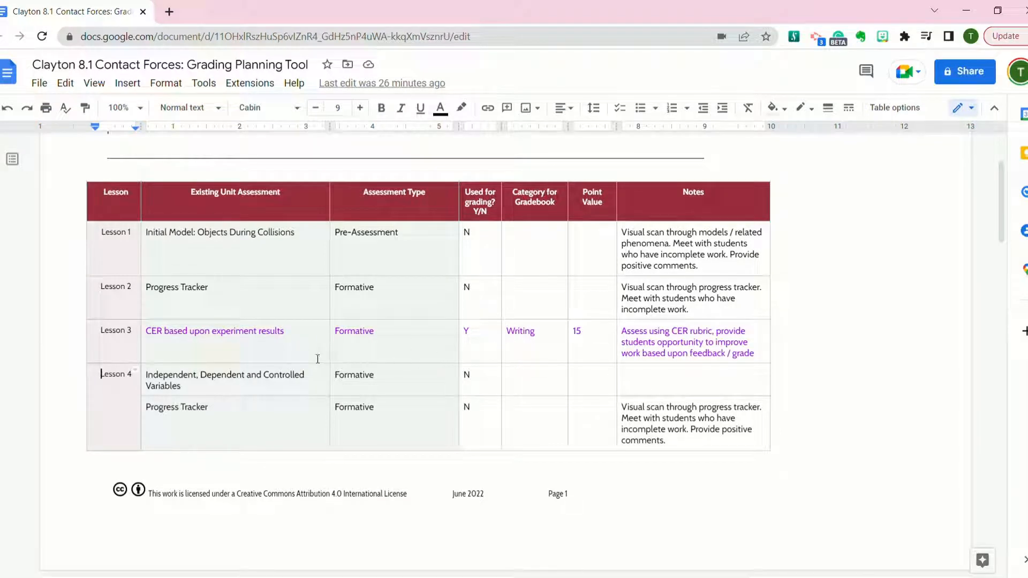
mouse_move(337, 354)
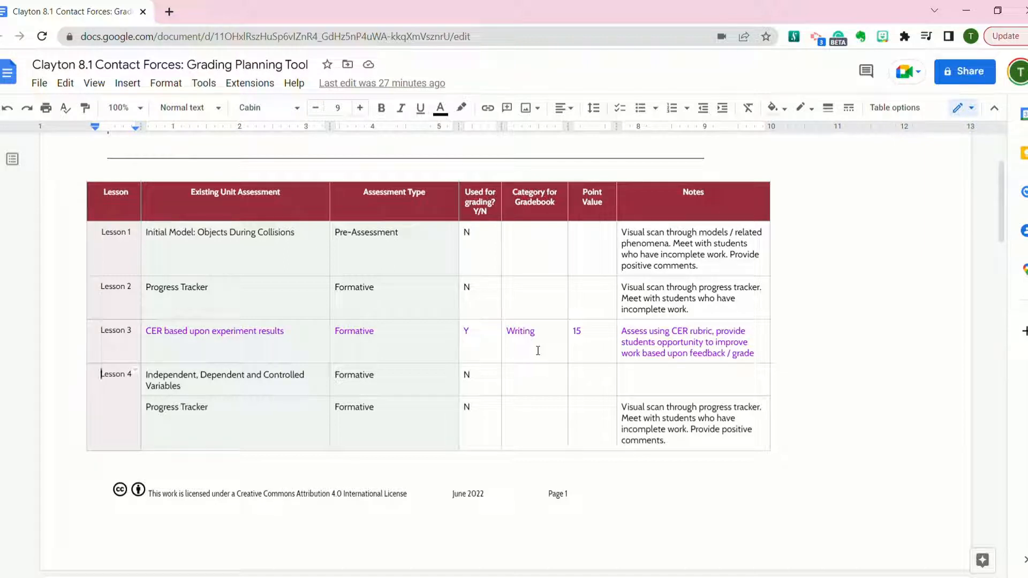
mouse_move(416, 358)
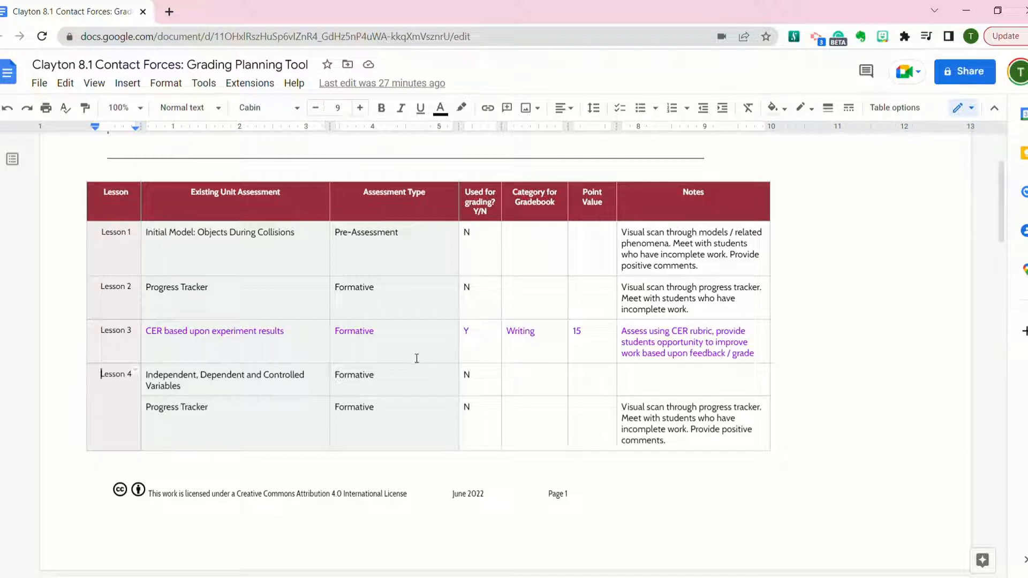
mouse_move(334, 375)
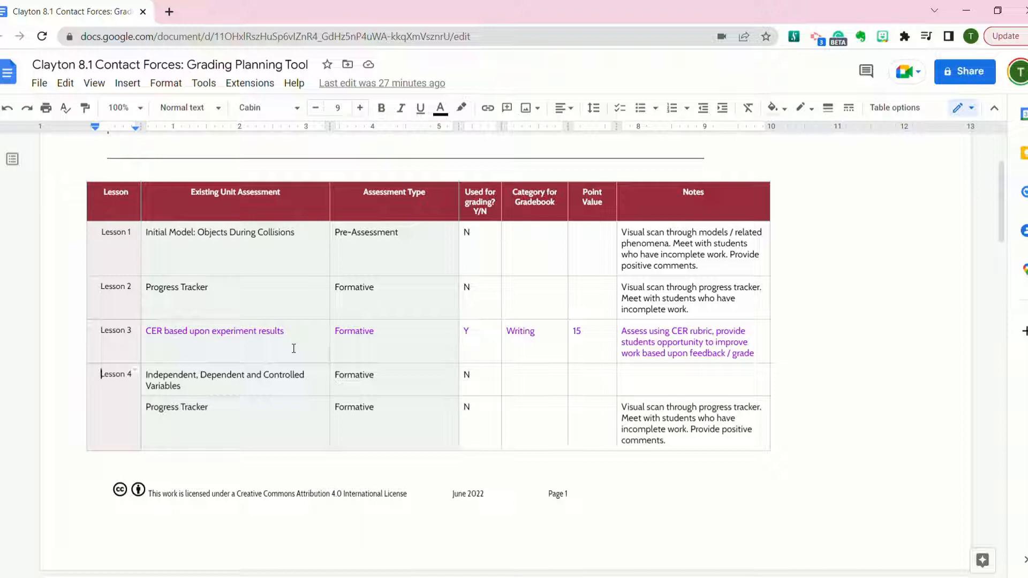
mouse_move(384, 349)
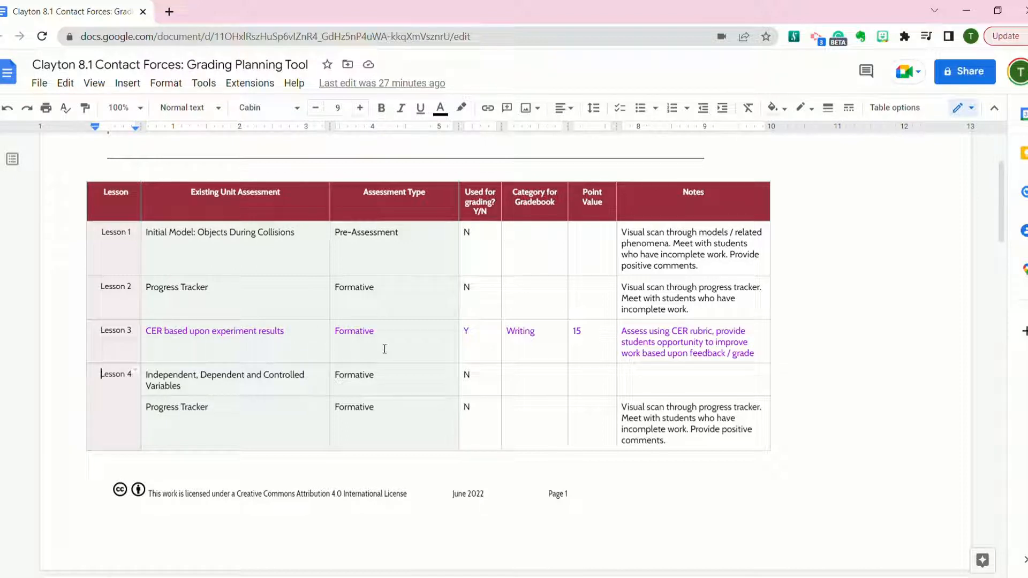
mouse_move(532, 351)
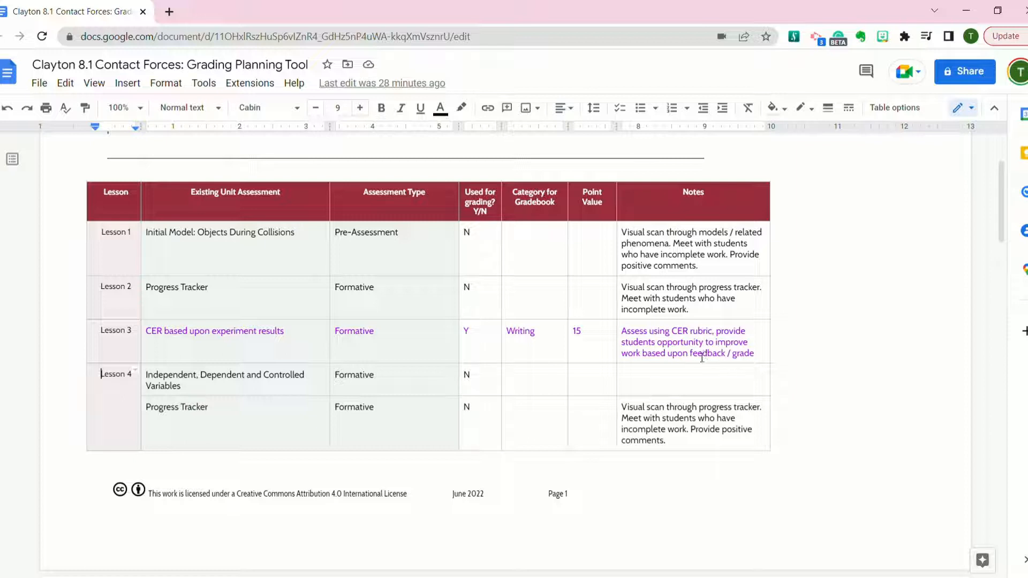
mouse_move(352, 418)
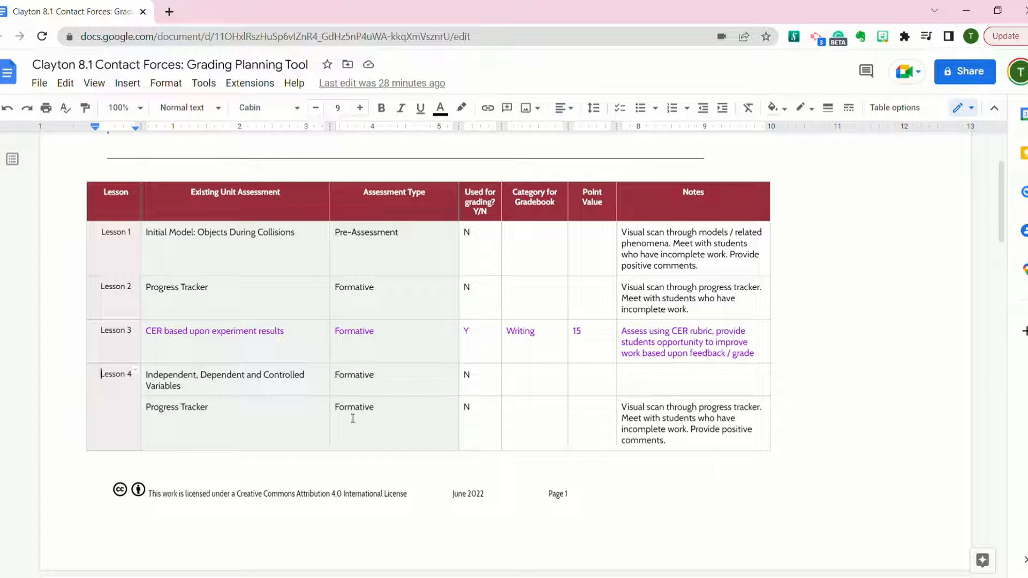
scroll("down", 3)
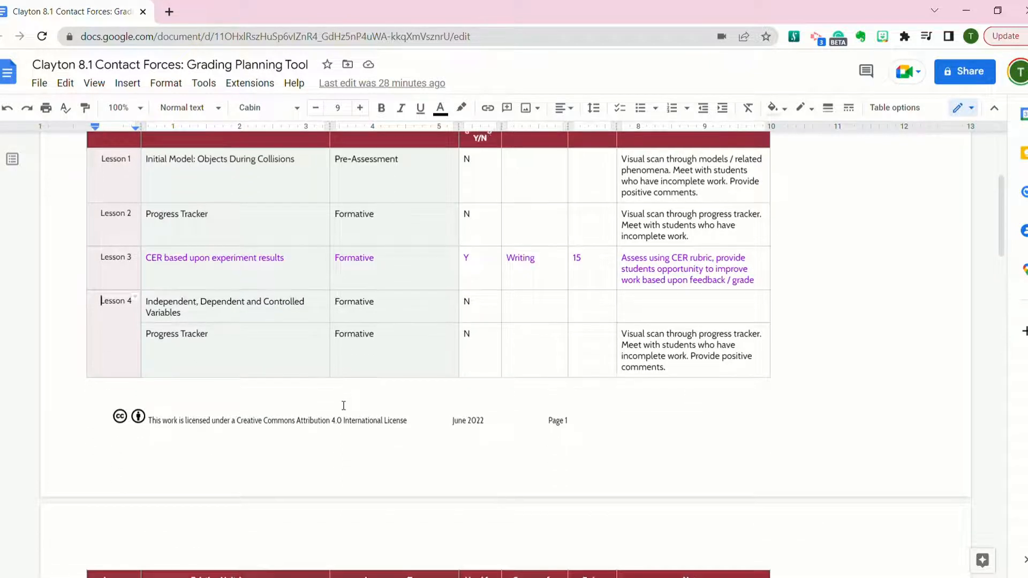
scroll("down", 3)
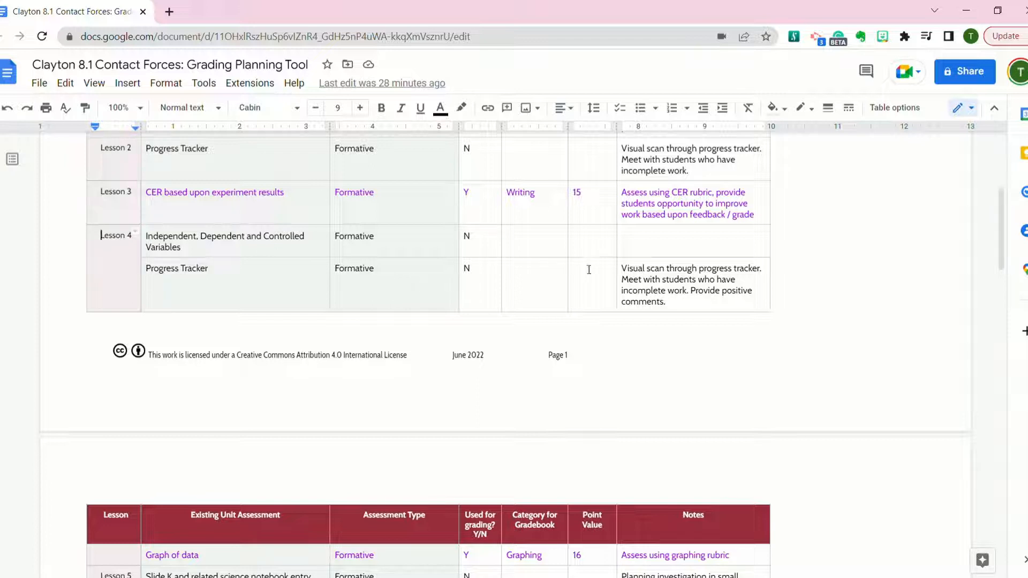
mouse_move(256, 333)
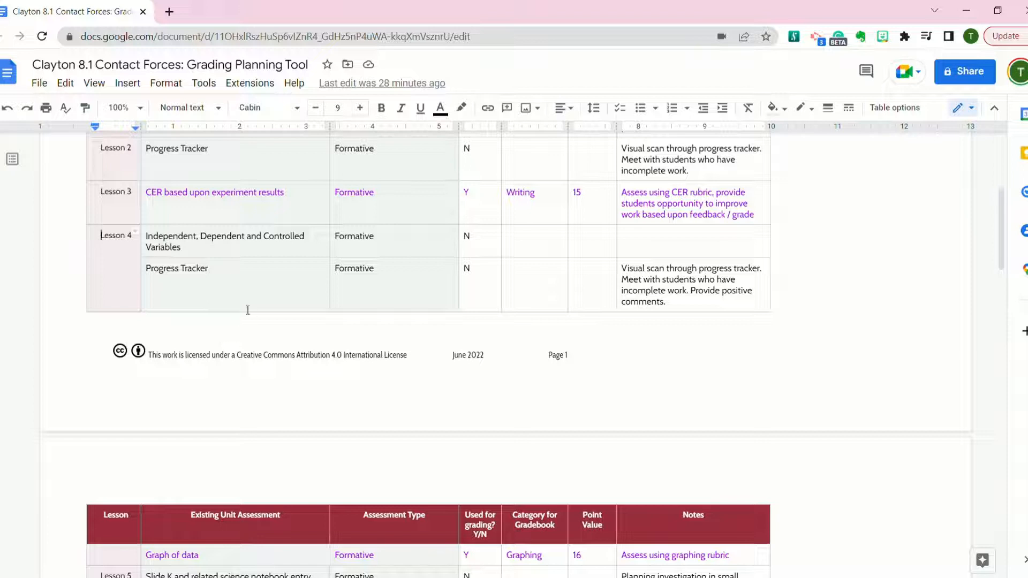
mouse_move(481, 296)
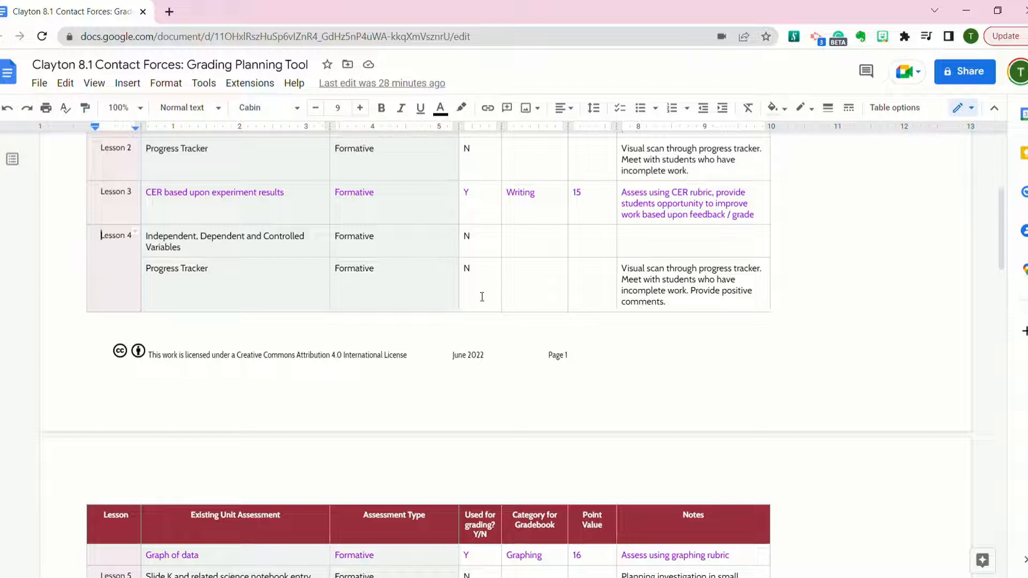
scroll("down", 3)
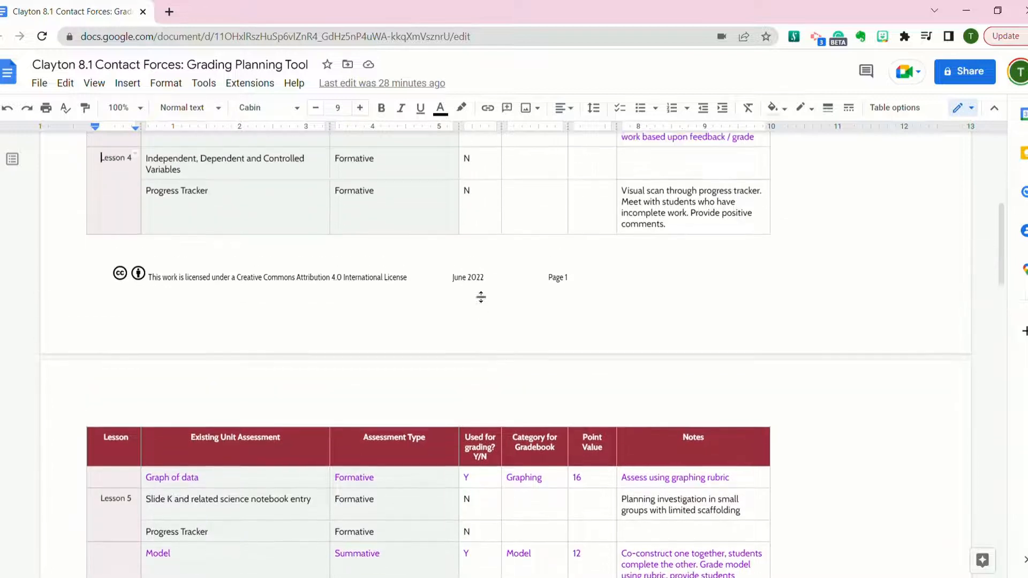
scroll("down", 3)
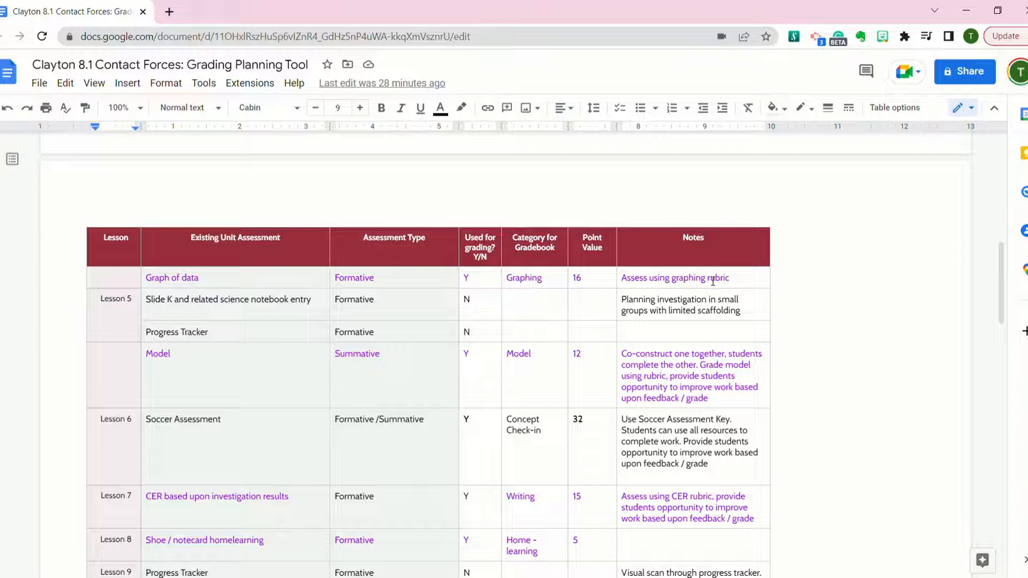
mouse_move(712, 288)
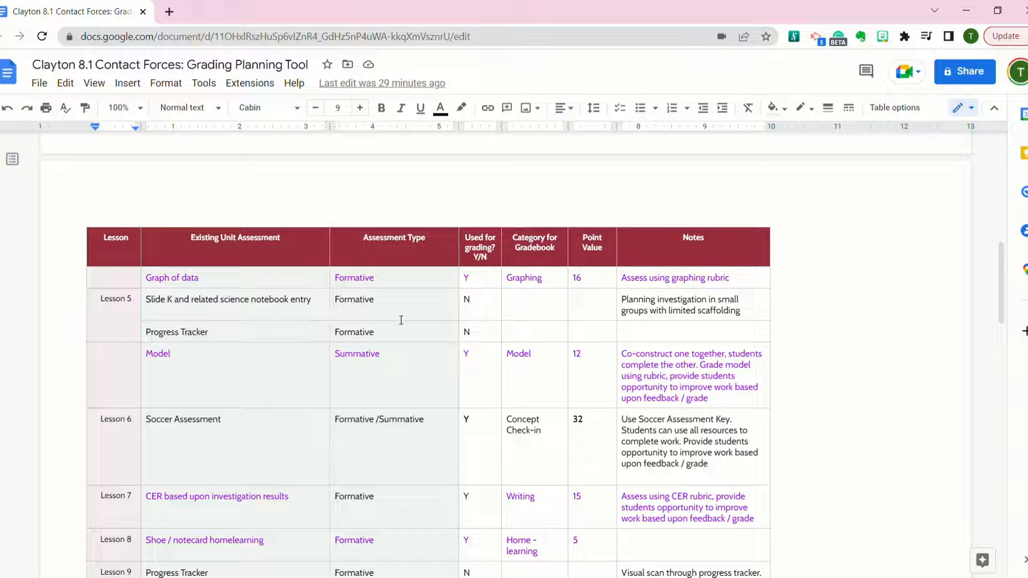
mouse_move(601, 306)
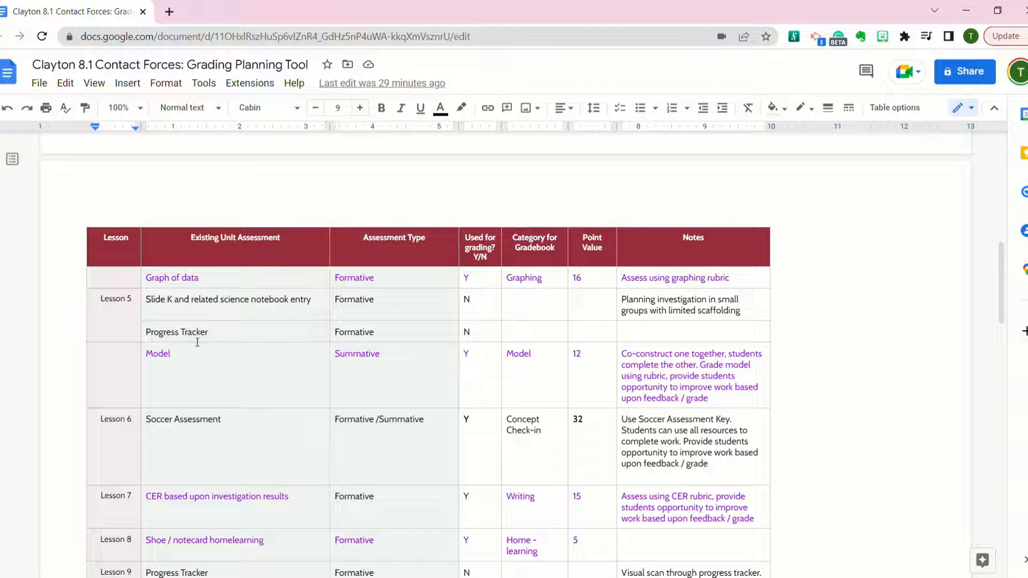
mouse_move(461, 324)
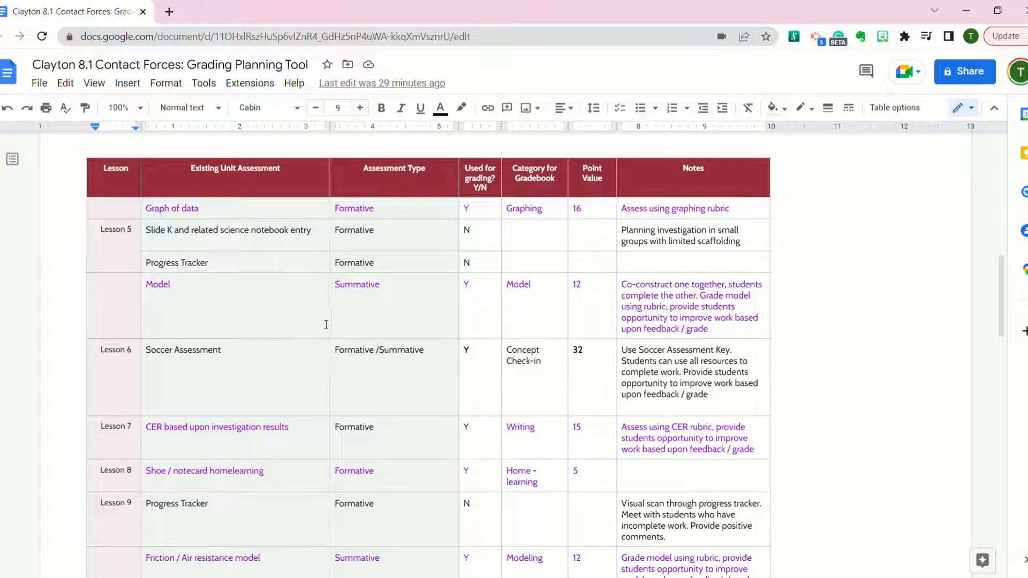
mouse_move(381, 312)
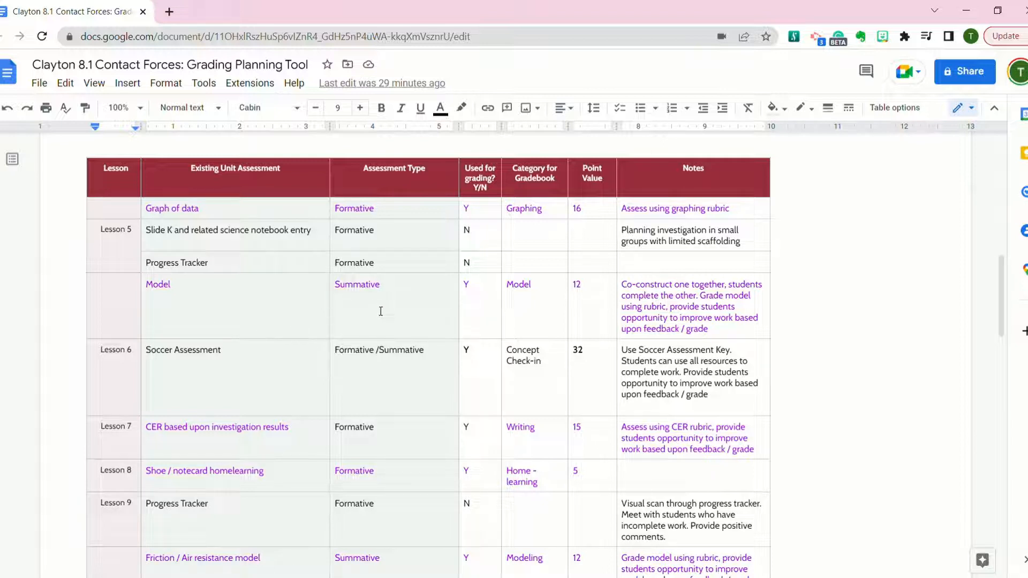
mouse_move(405, 309)
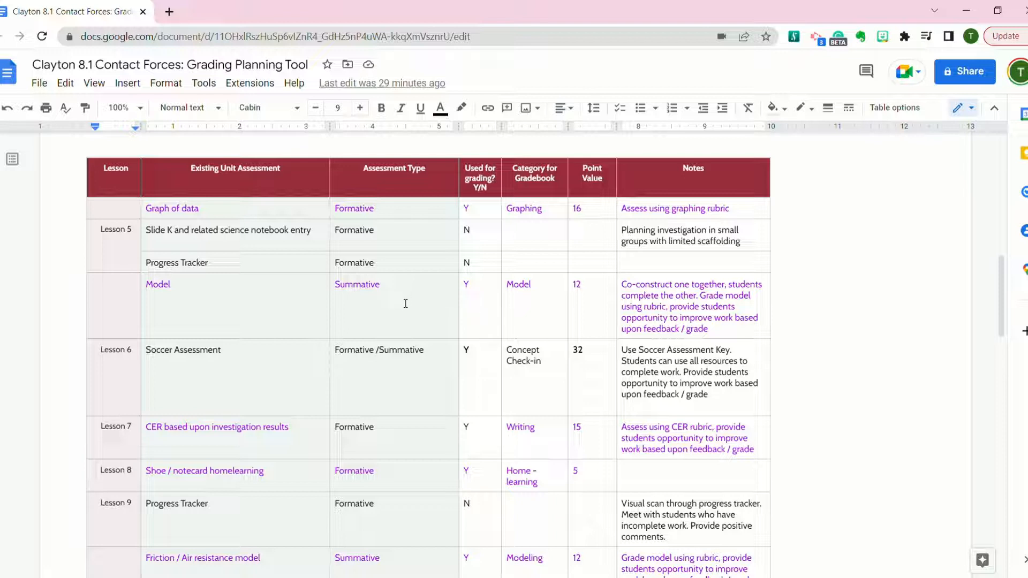
mouse_move(593, 308)
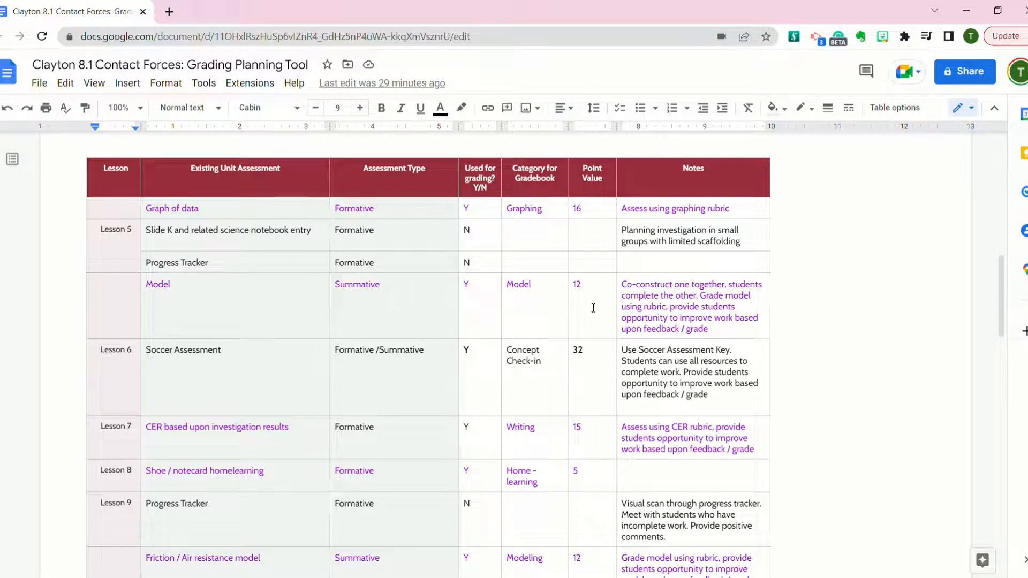
mouse_move(382, 292)
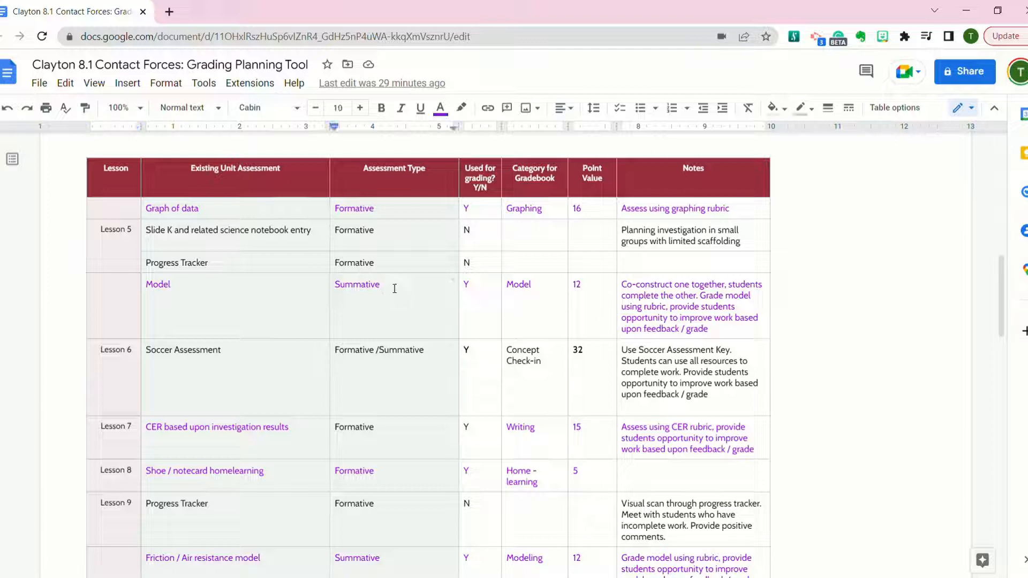
type("/ For")
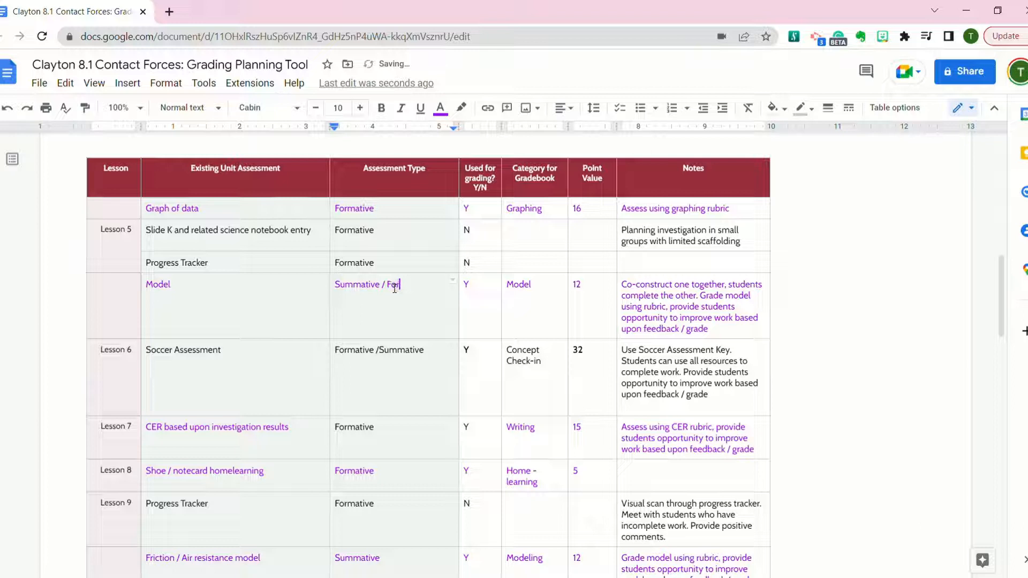
type("rmative")
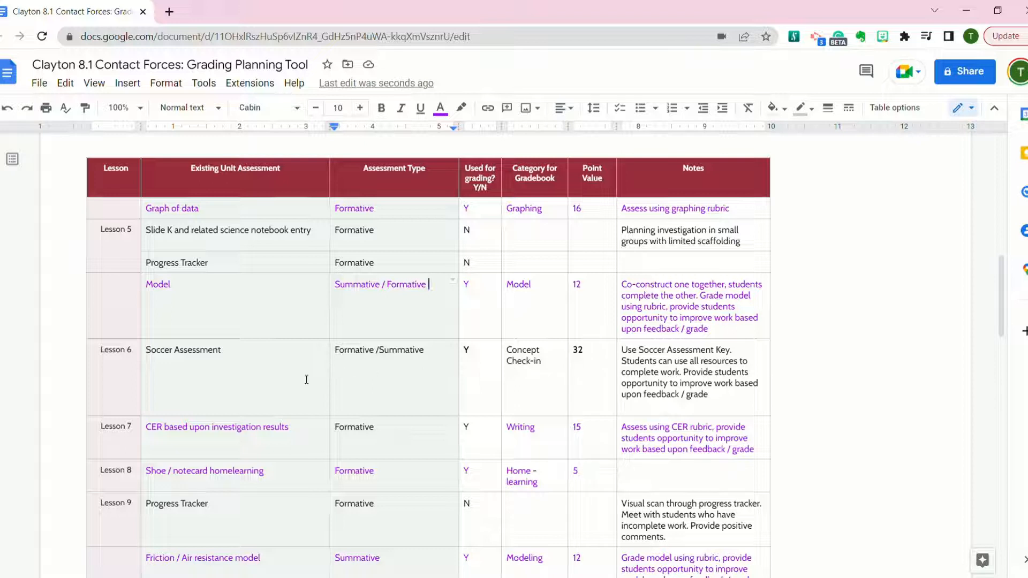
mouse_move(552, 372)
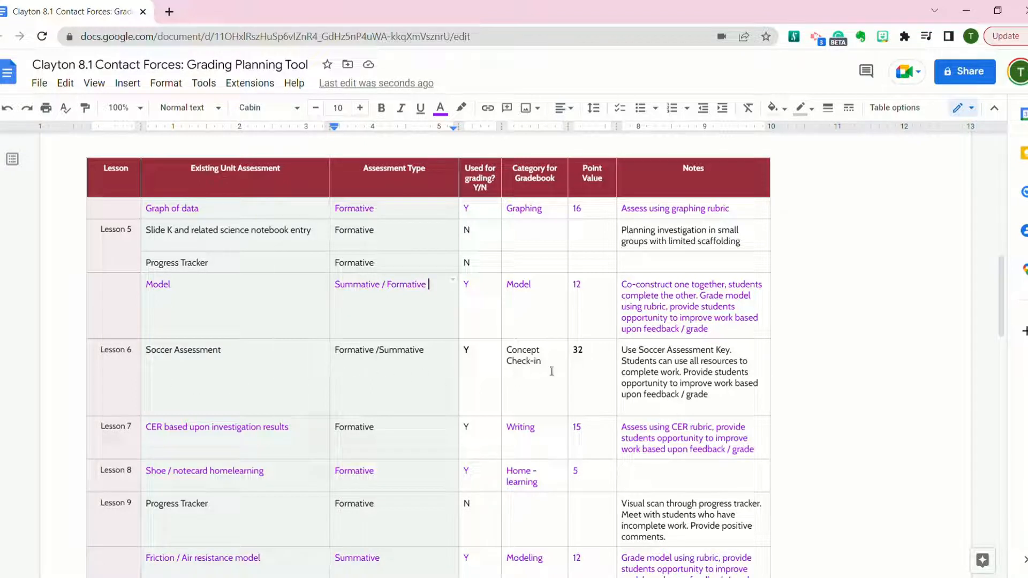
mouse_move(335, 349)
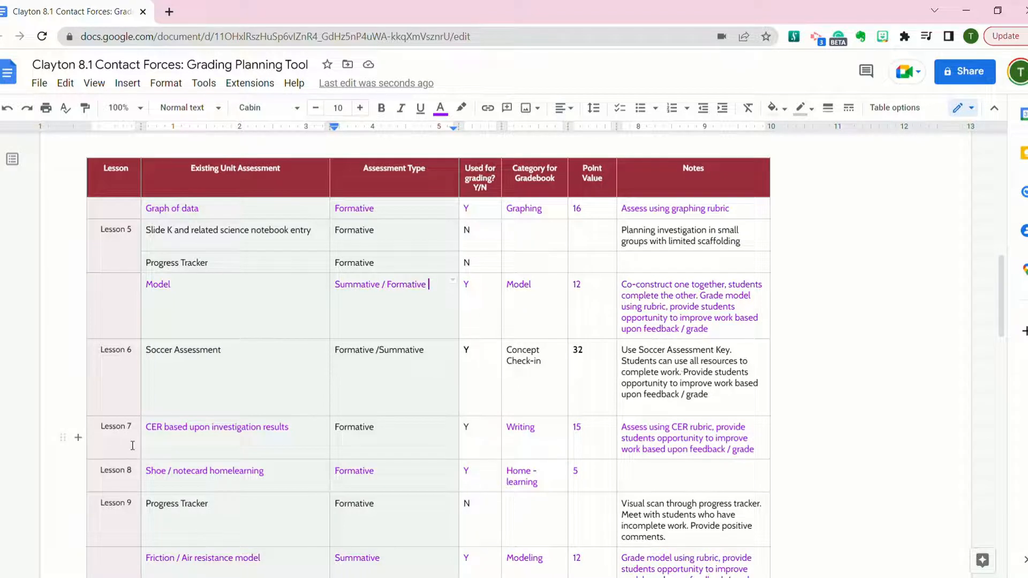
scroll("down", 3)
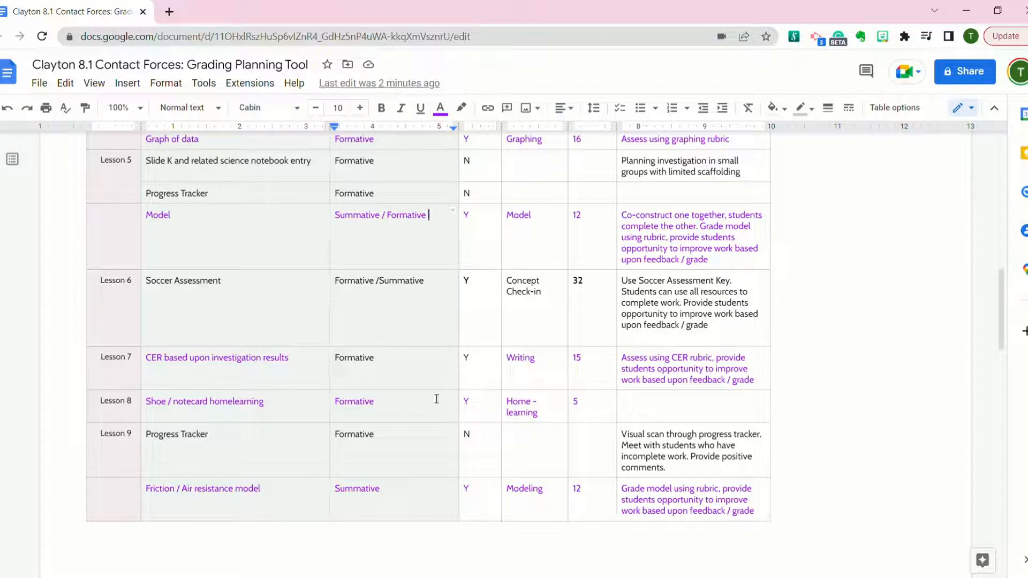
mouse_move(443, 398)
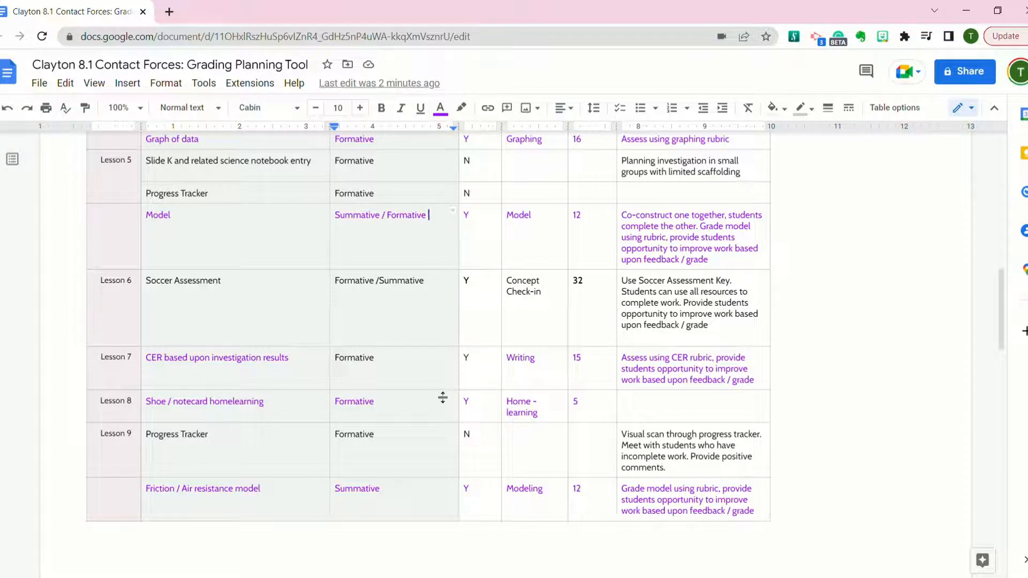
mouse_move(312, 397)
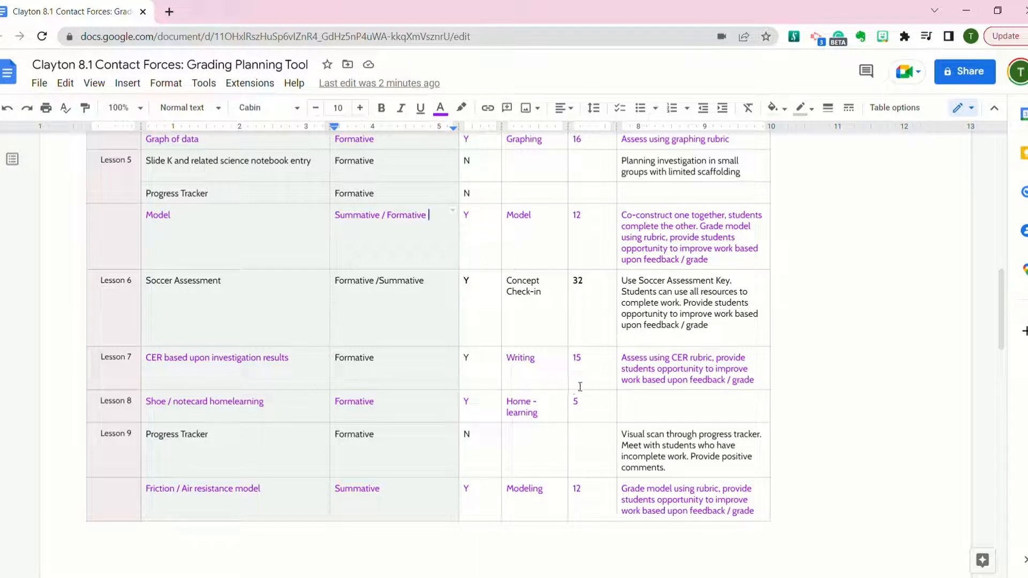
mouse_move(636, 377)
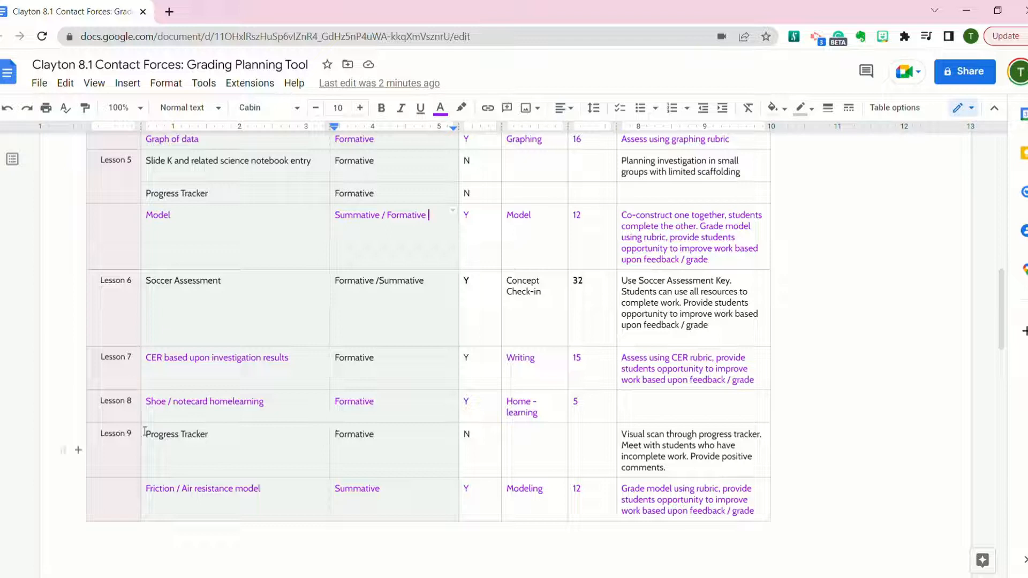
mouse_move(573, 413)
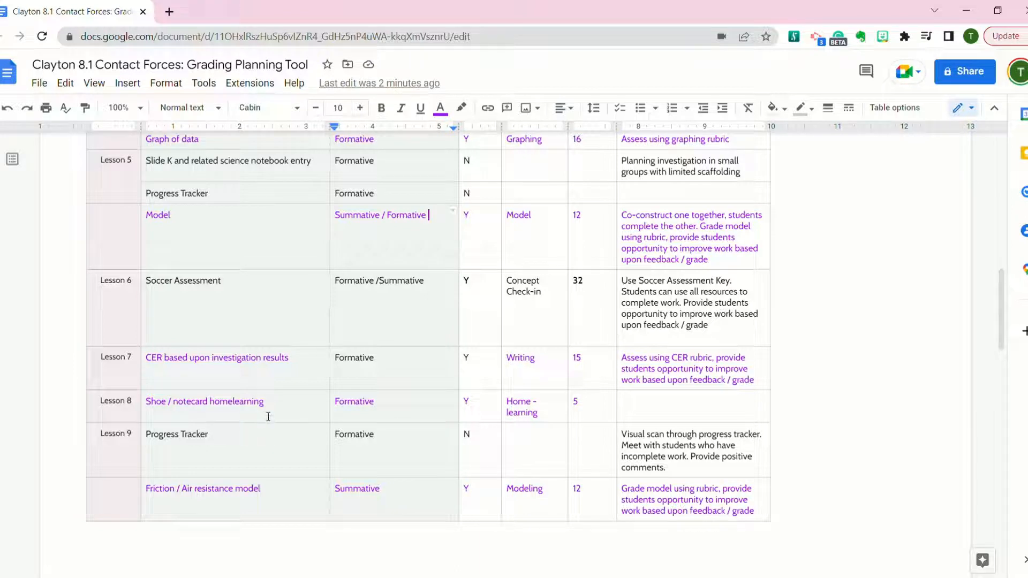
mouse_move(195, 407)
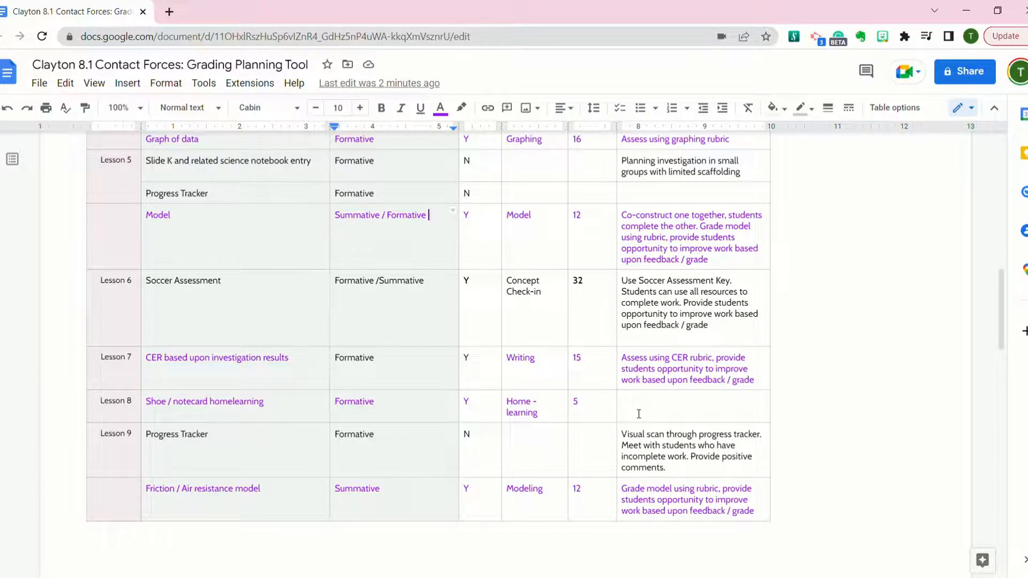
scroll("down", 3)
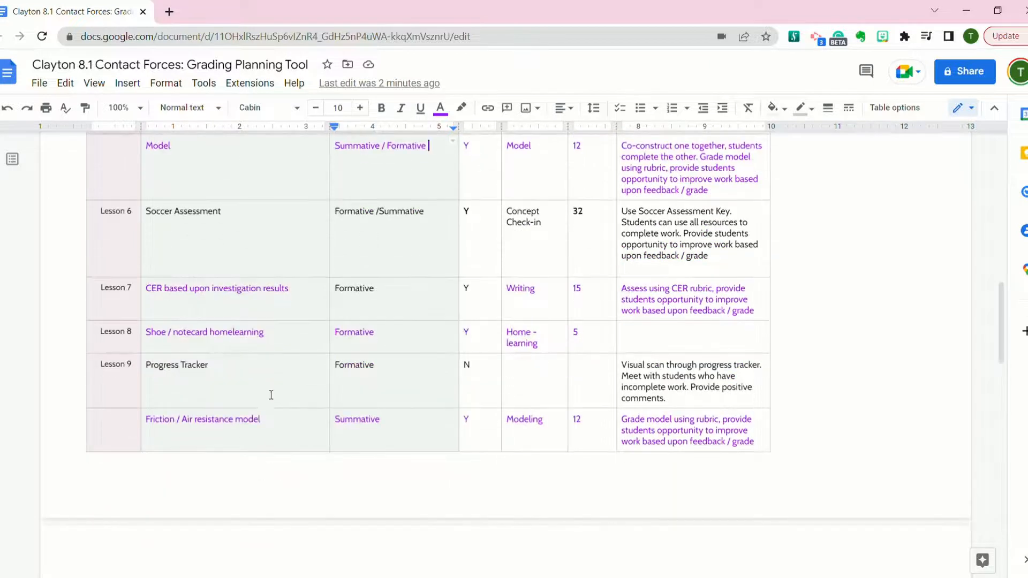
mouse_move(609, 377)
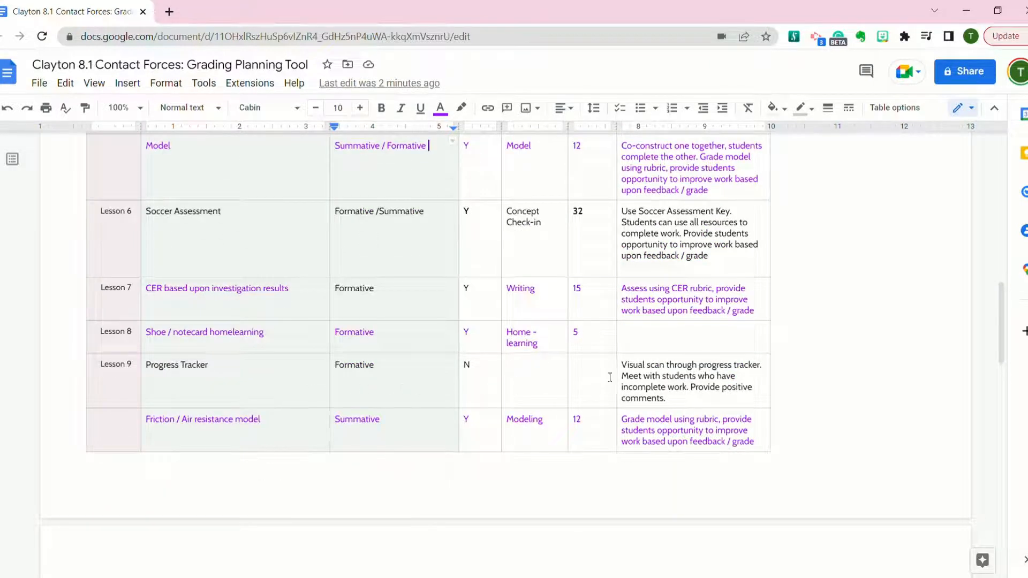
mouse_move(426, 409)
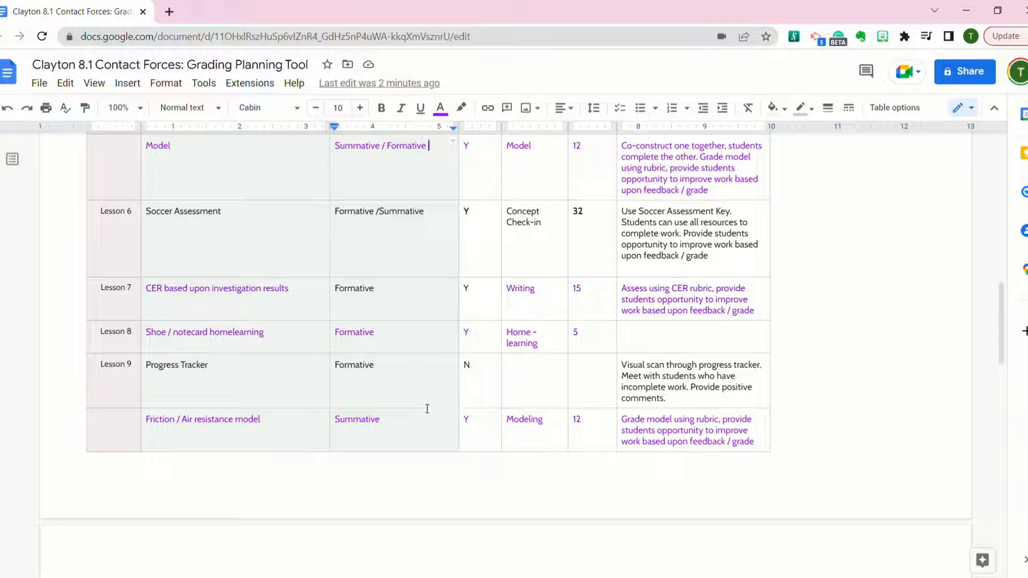
scroll("down", 3)
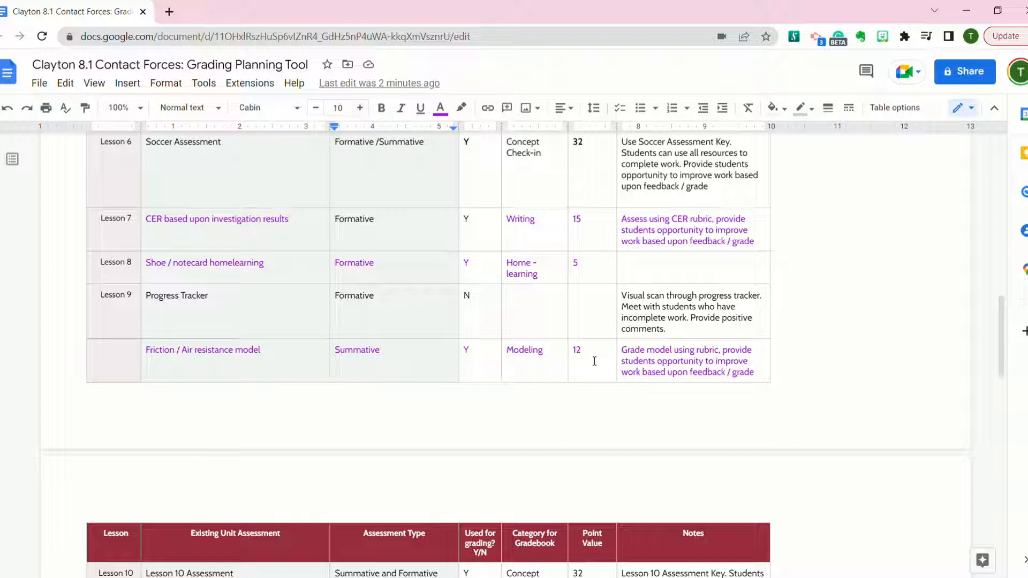
mouse_move(657, 372)
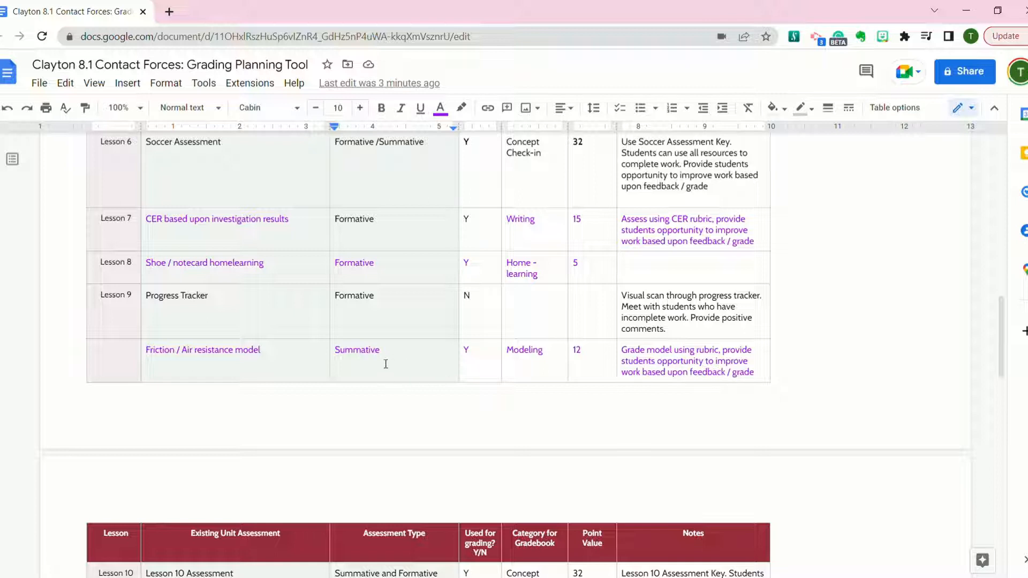
scroll("down", 3)
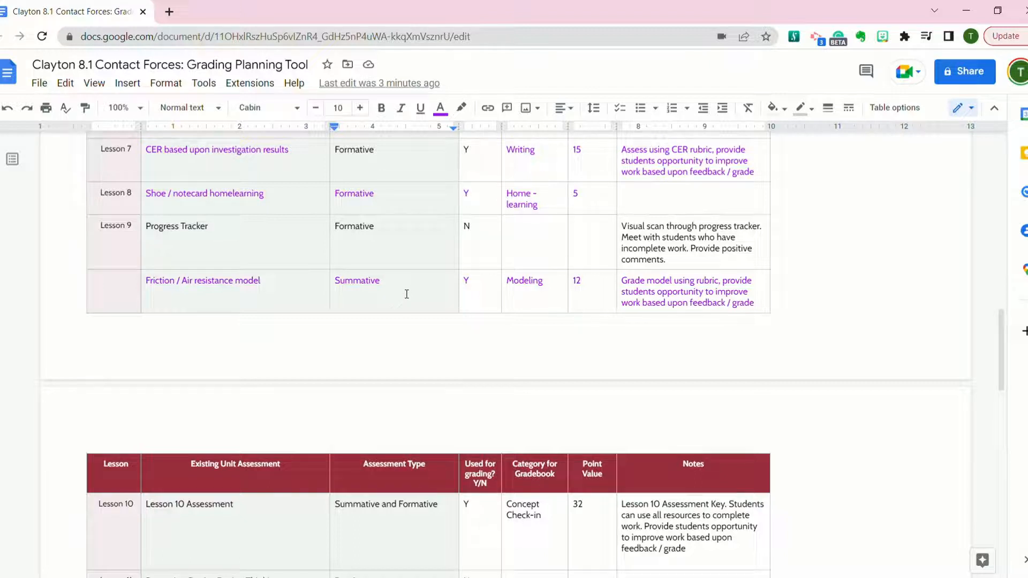
mouse_move(415, 530)
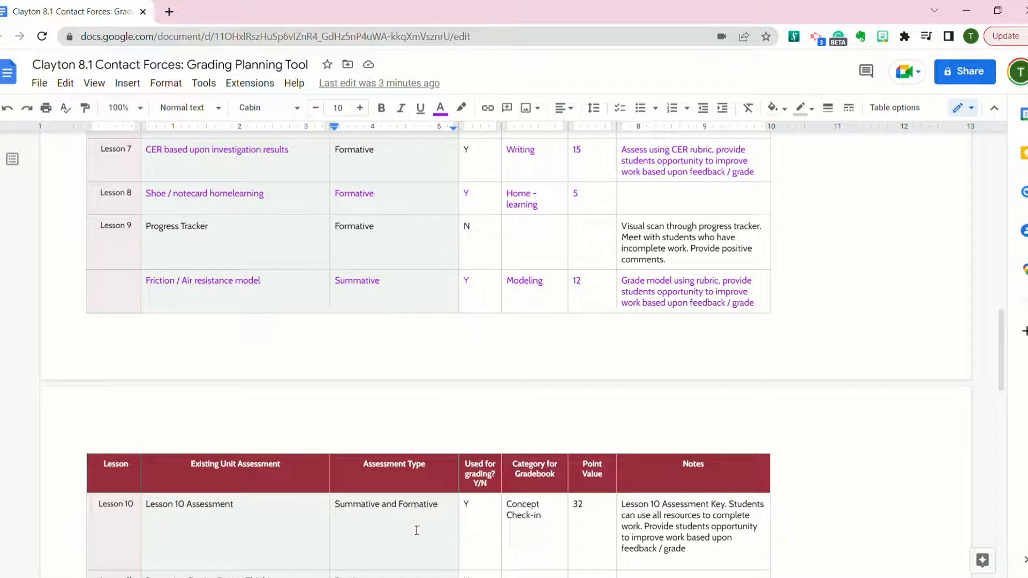
mouse_move(535, 328)
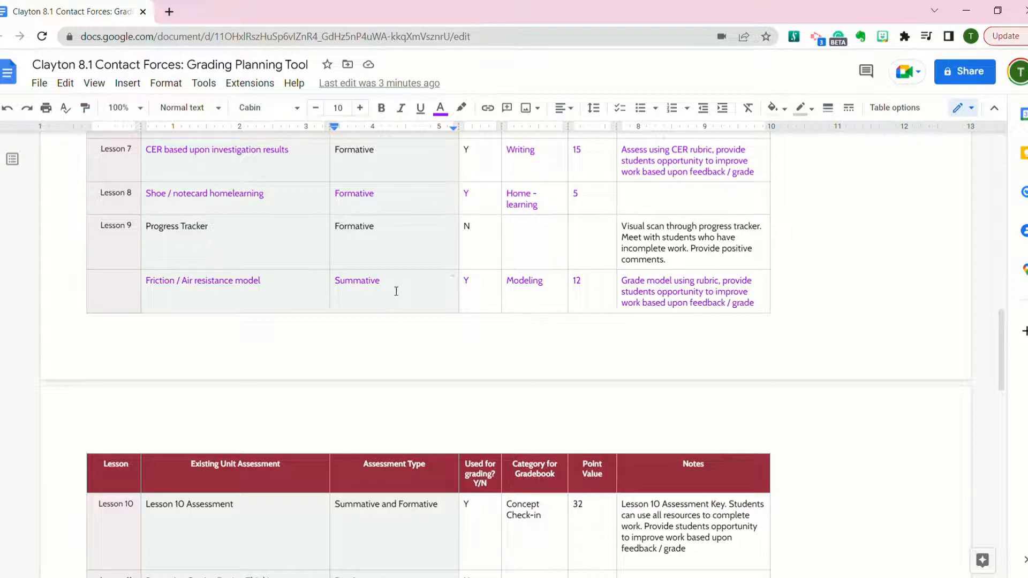
type("/ Form")
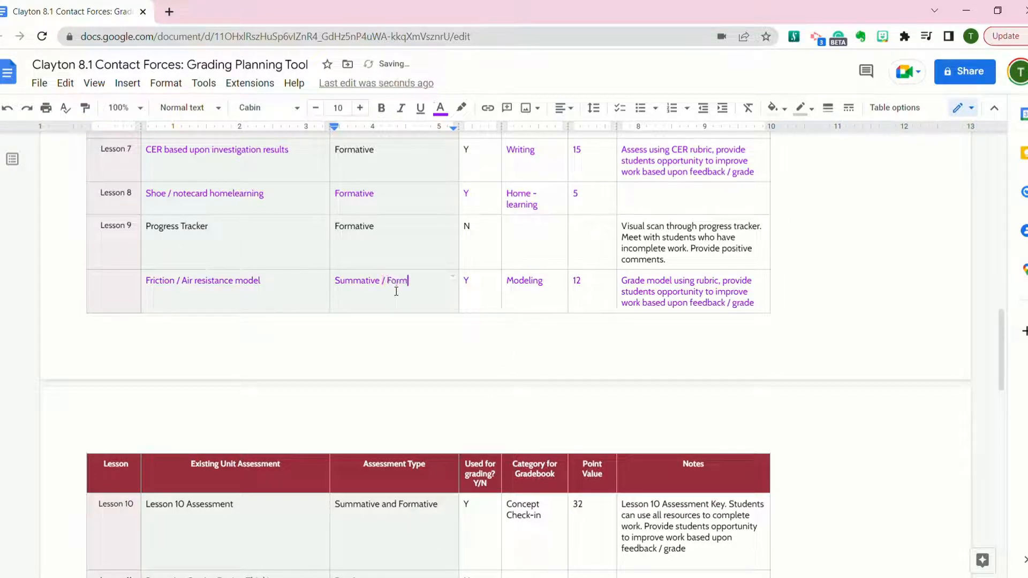
type("ative")
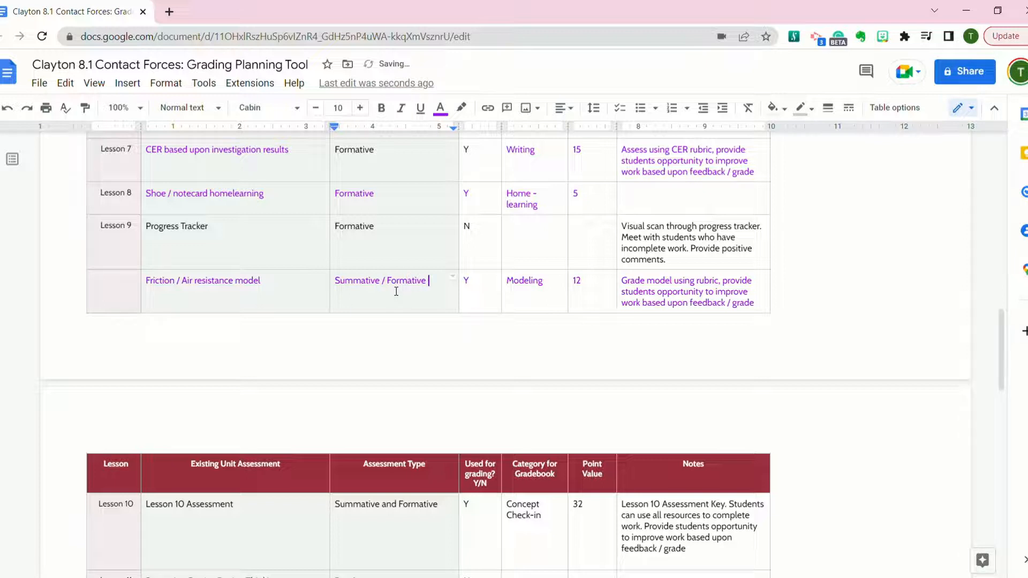
scroll("down", 3)
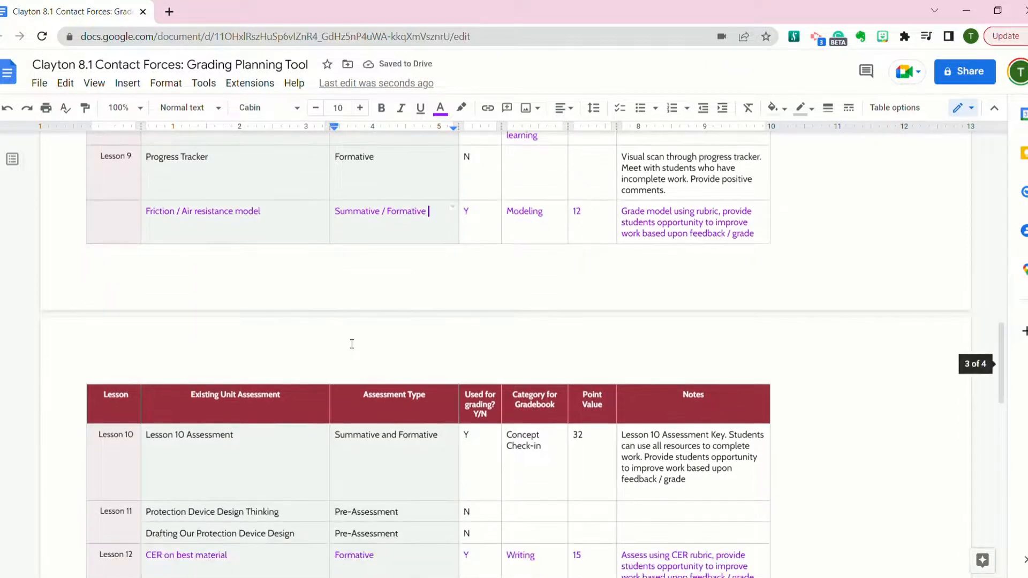
scroll("down", 3)
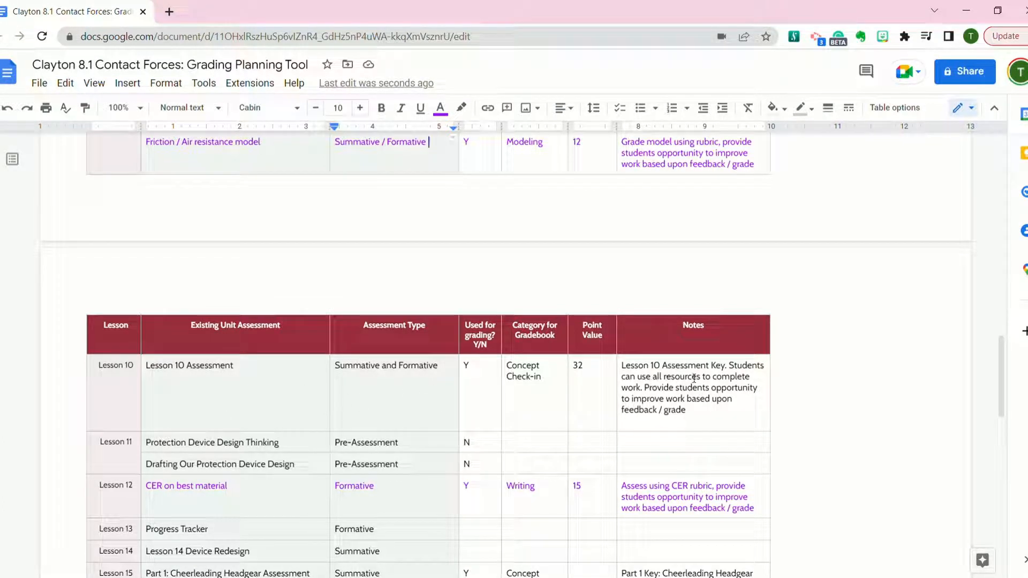
mouse_move(596, 366)
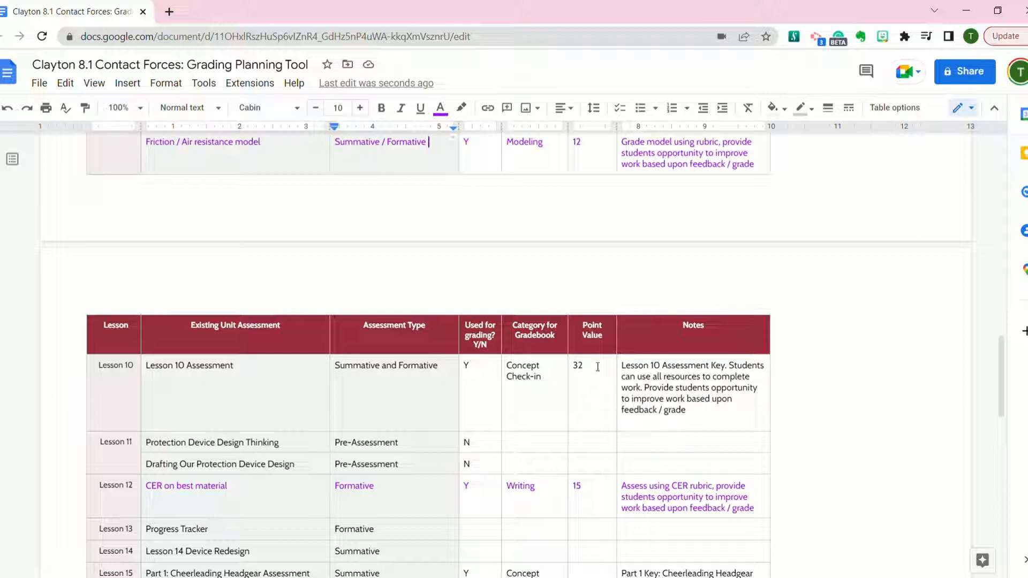
mouse_move(599, 373)
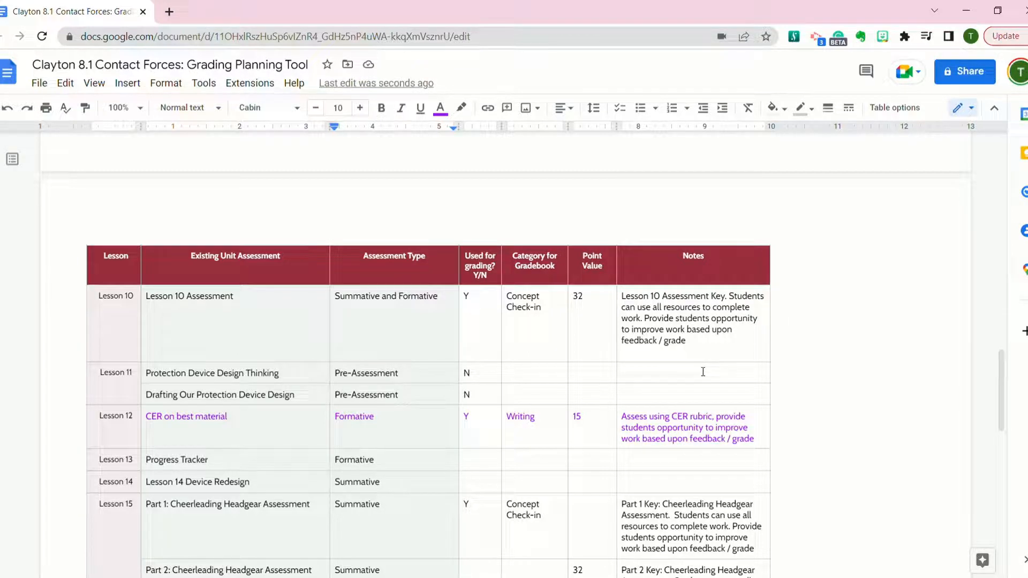
mouse_move(701, 368)
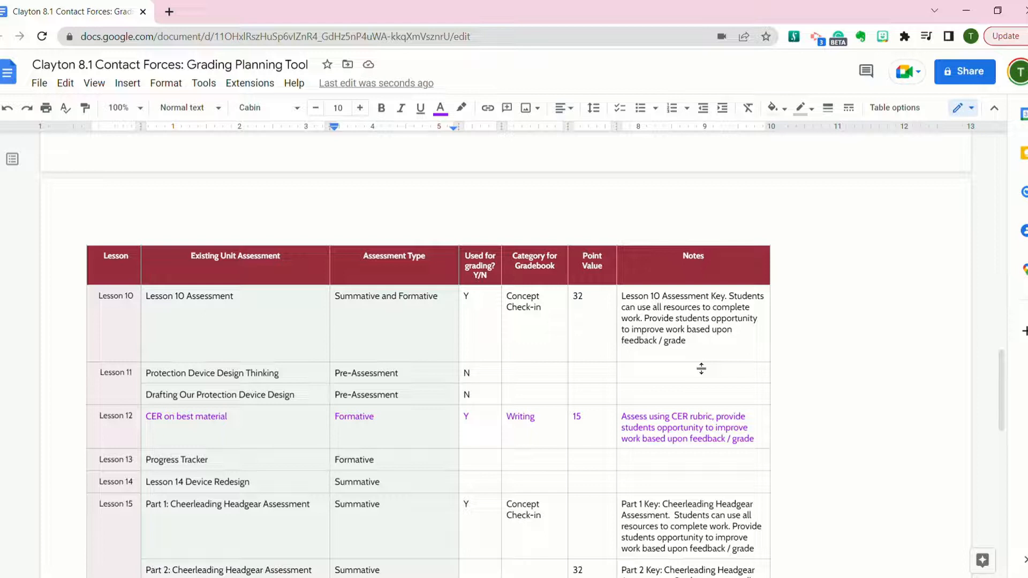
mouse_move(147, 455)
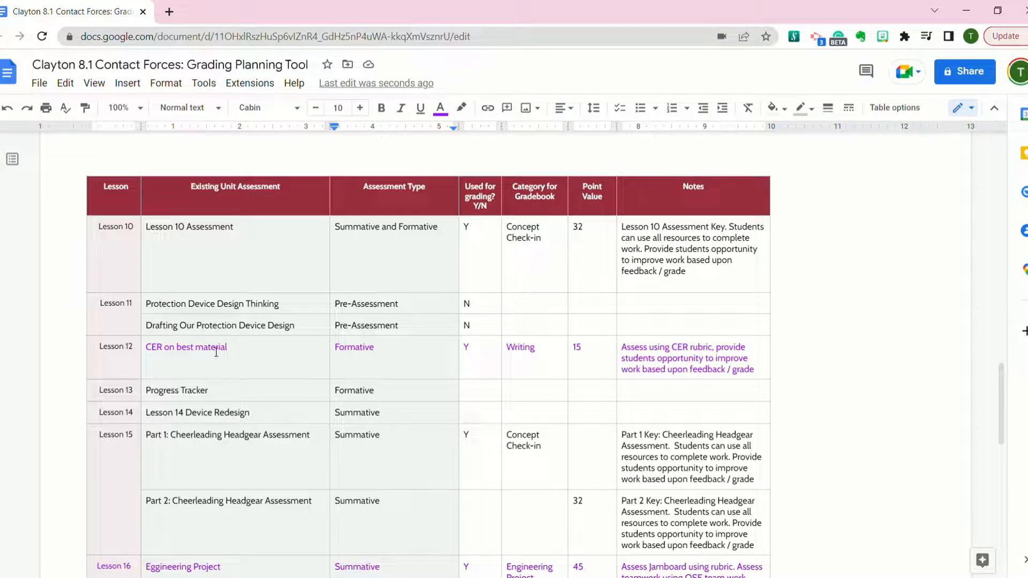
mouse_move(222, 361)
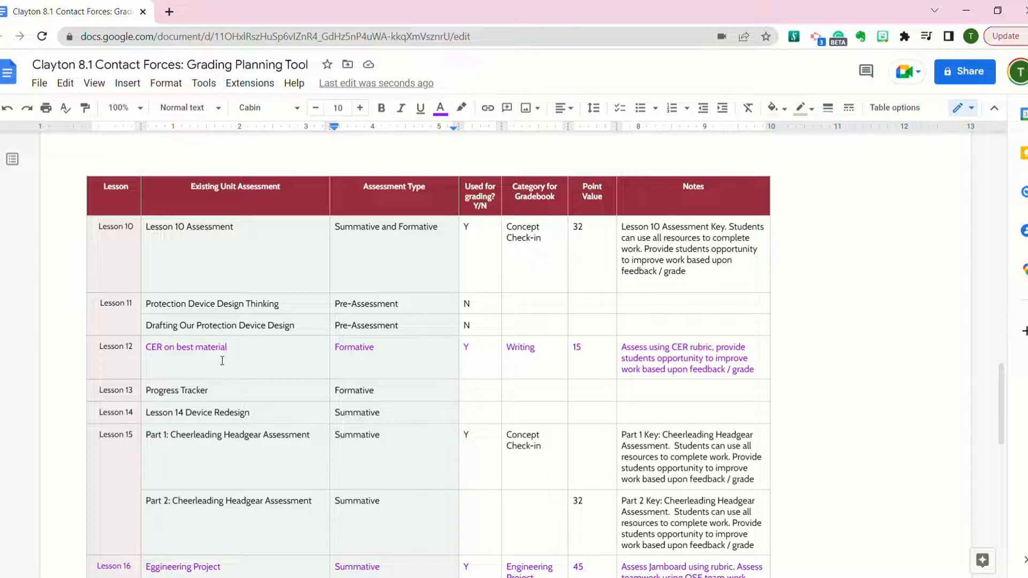
mouse_move(231, 313)
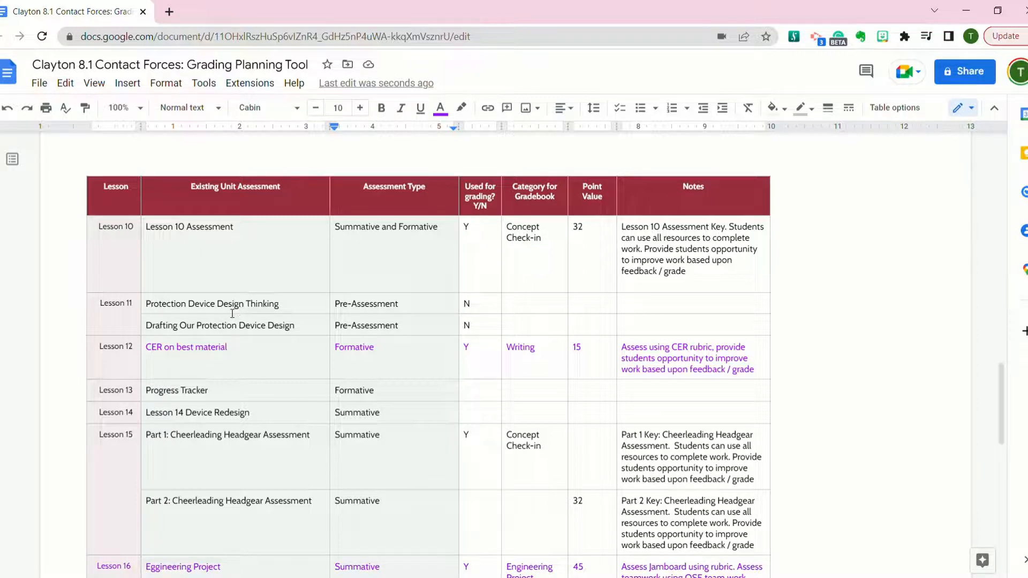
scroll("down", 3)
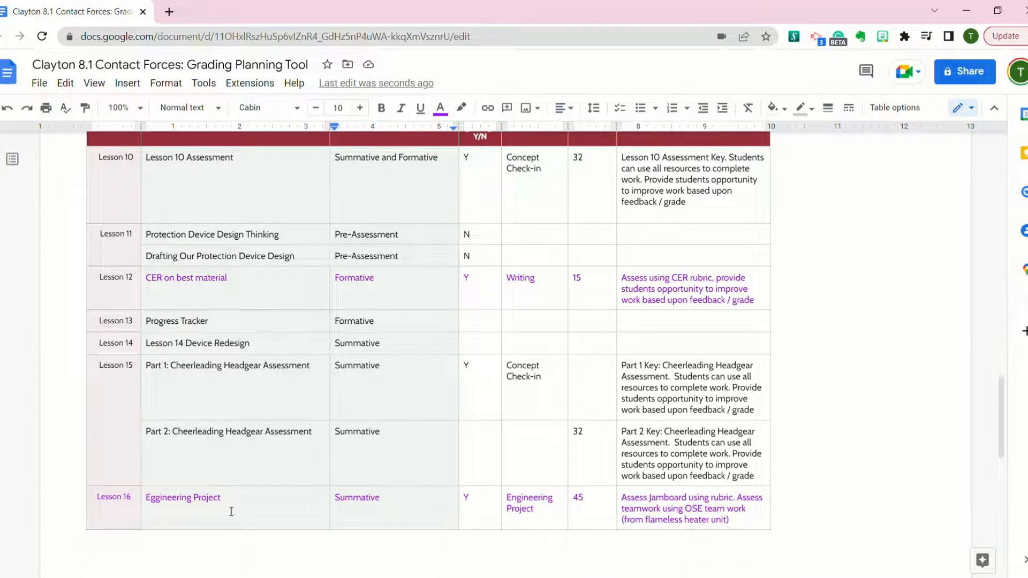
mouse_move(267, 247)
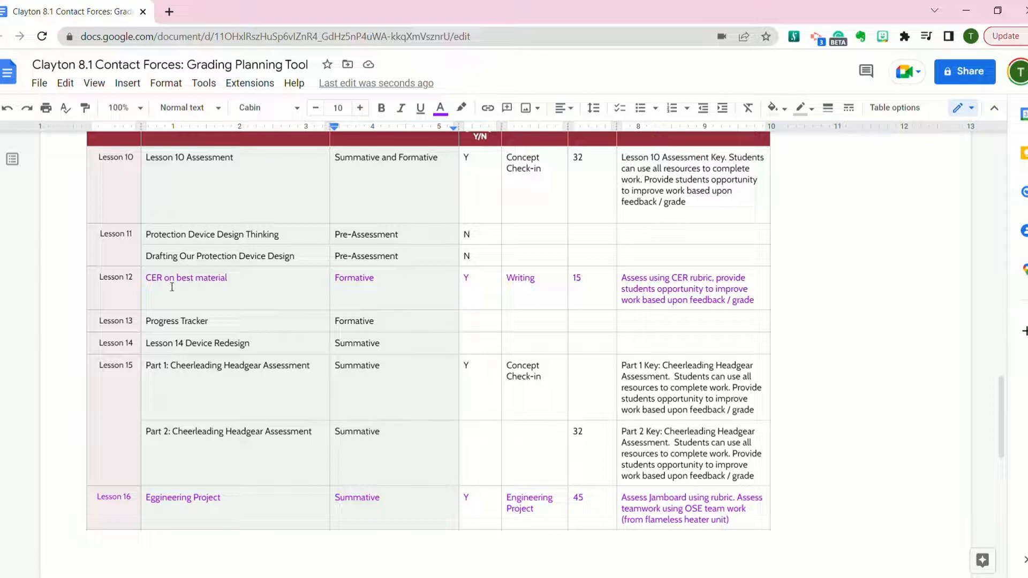
mouse_move(262, 284)
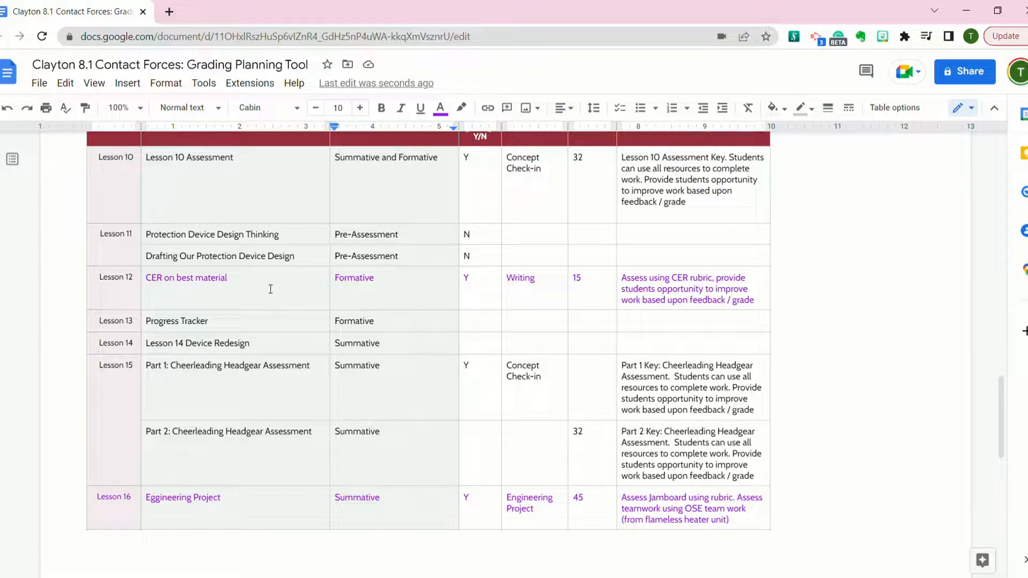
mouse_move(553, 295)
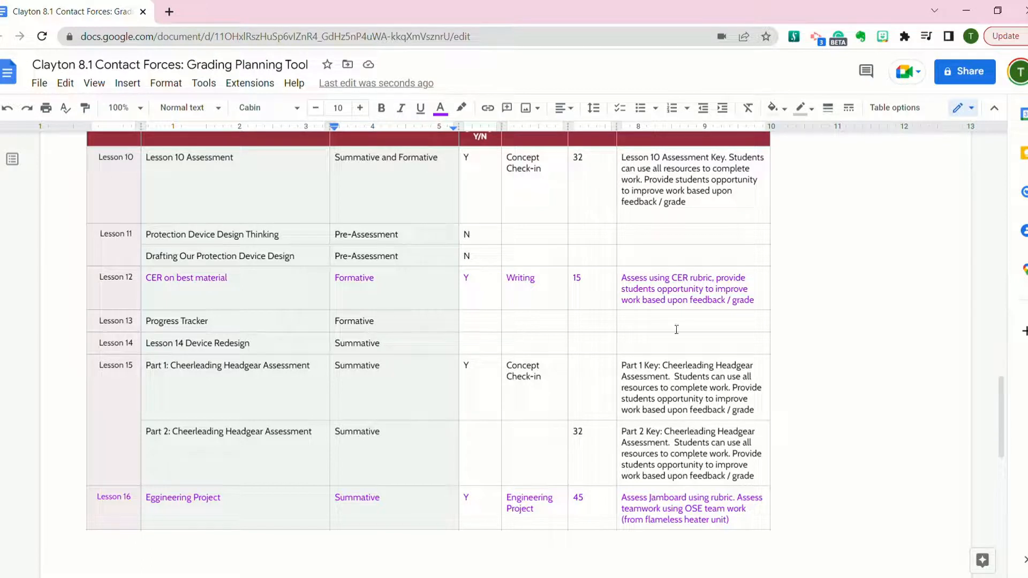
mouse_move(411, 367)
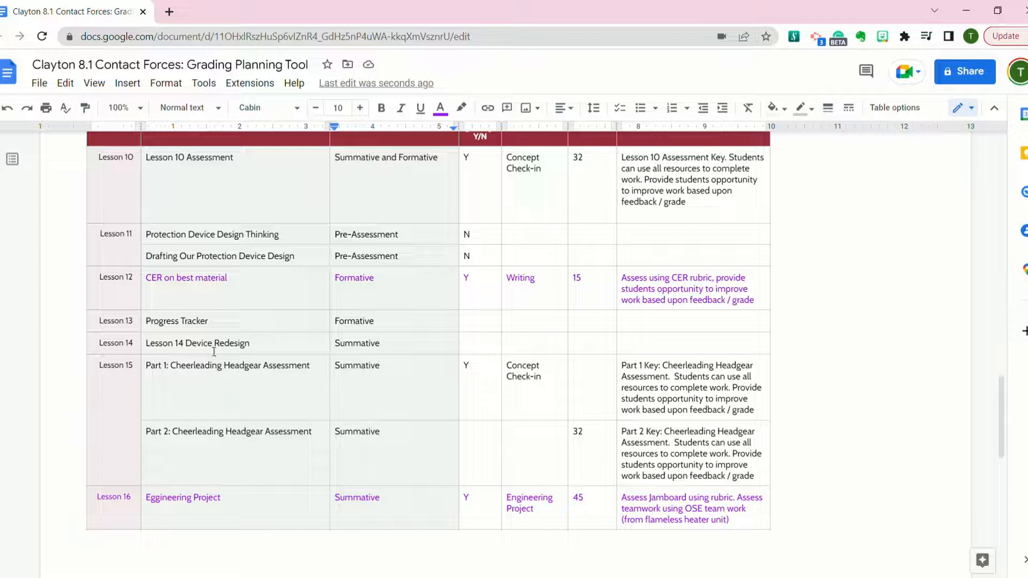
mouse_move(119, 415)
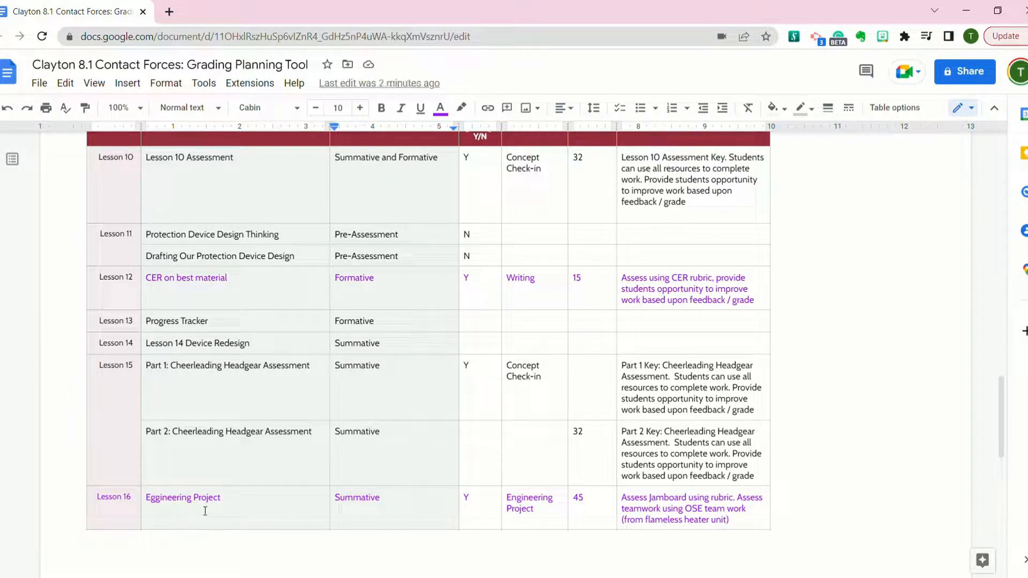
mouse_move(306, 370)
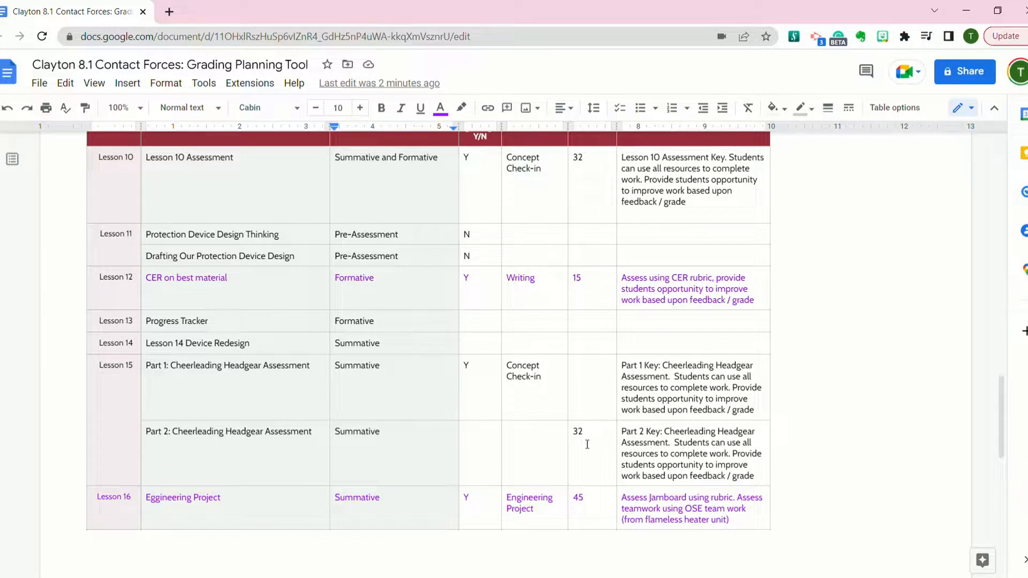
scroll("down", 3)
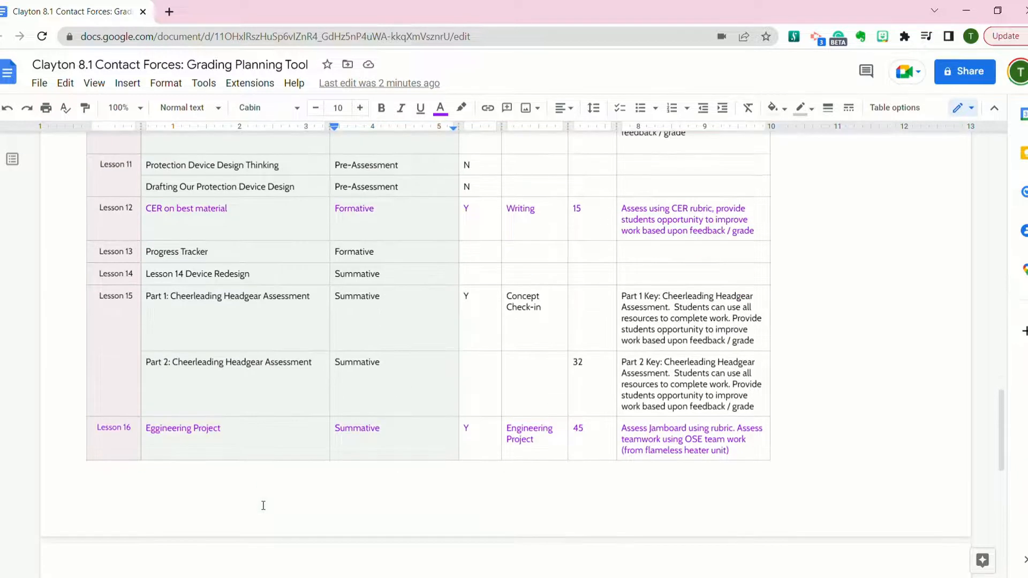
scroll("up", 3)
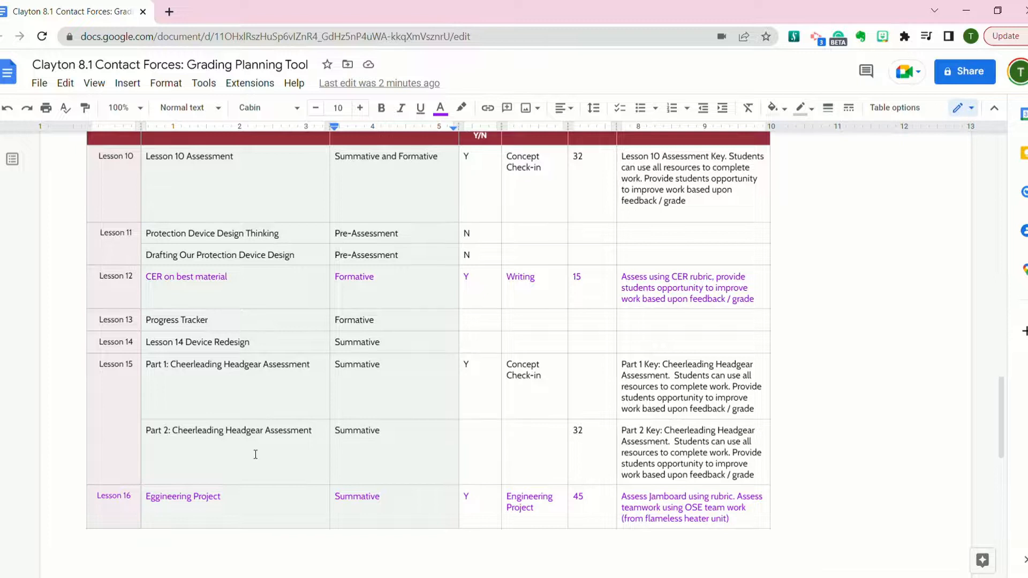
scroll("down", 3)
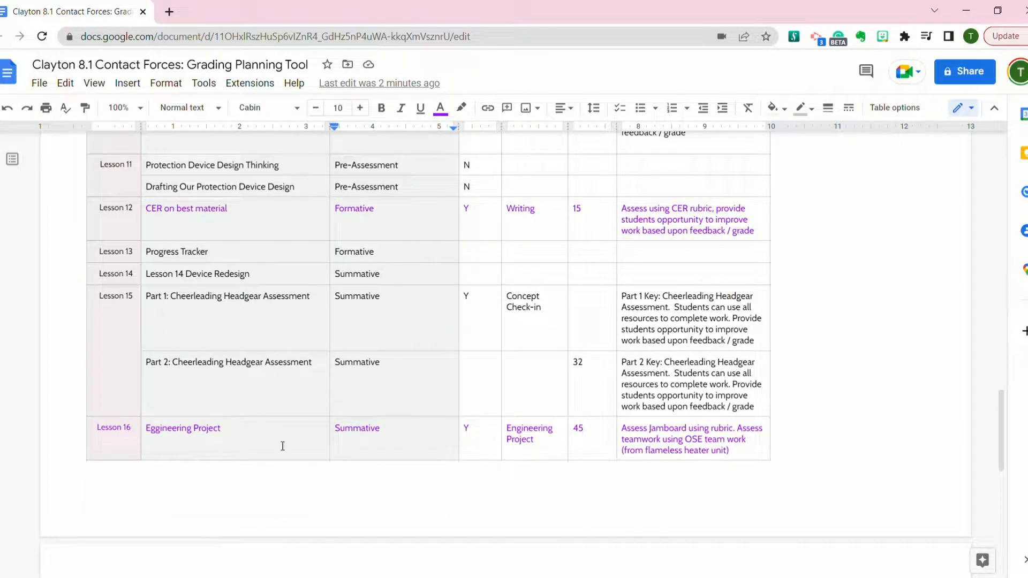
mouse_move(252, 442)
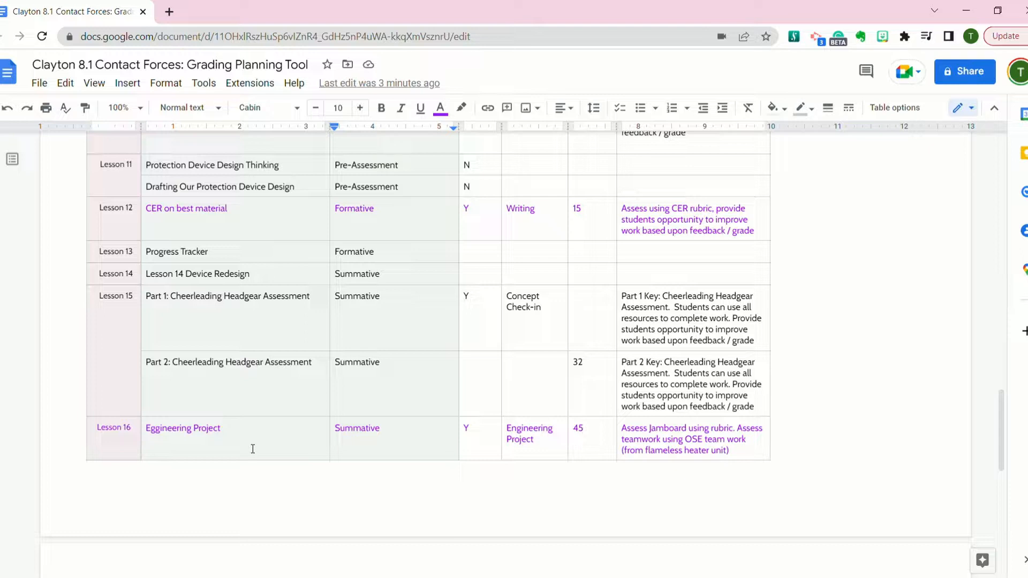
scroll("up", 3)
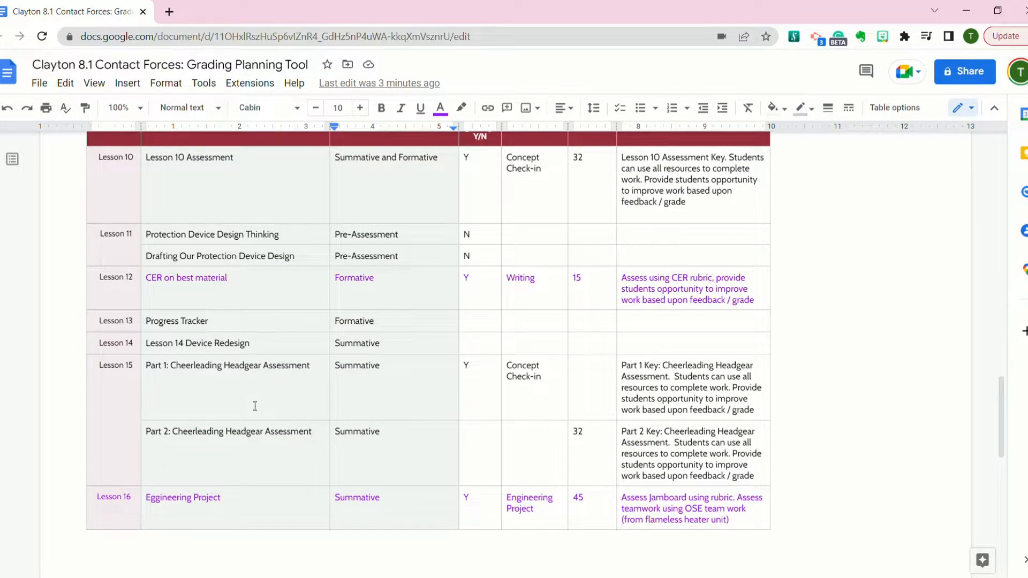
scroll("up", 3)
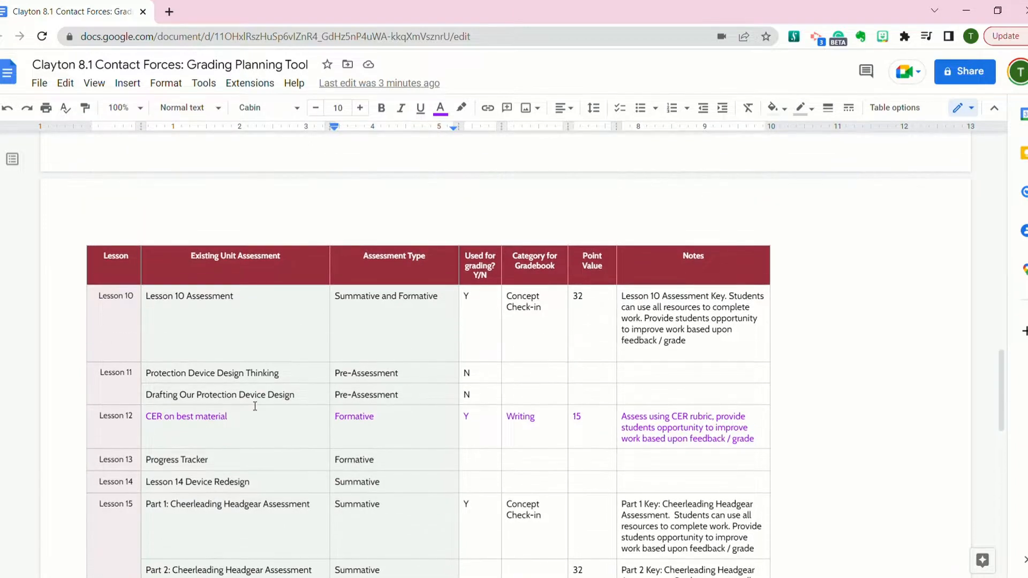
scroll("up", 3)
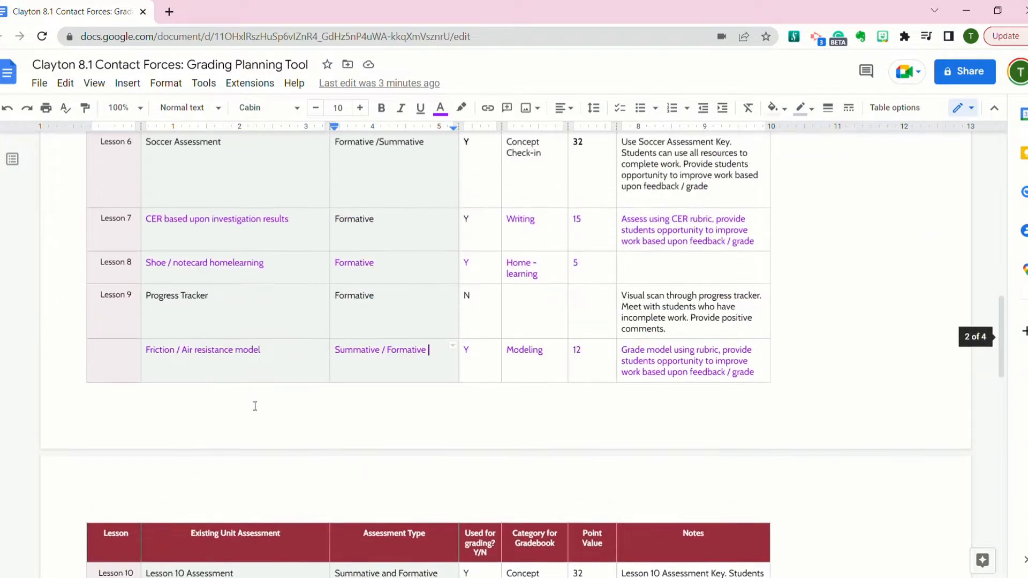
scroll("up", 3)
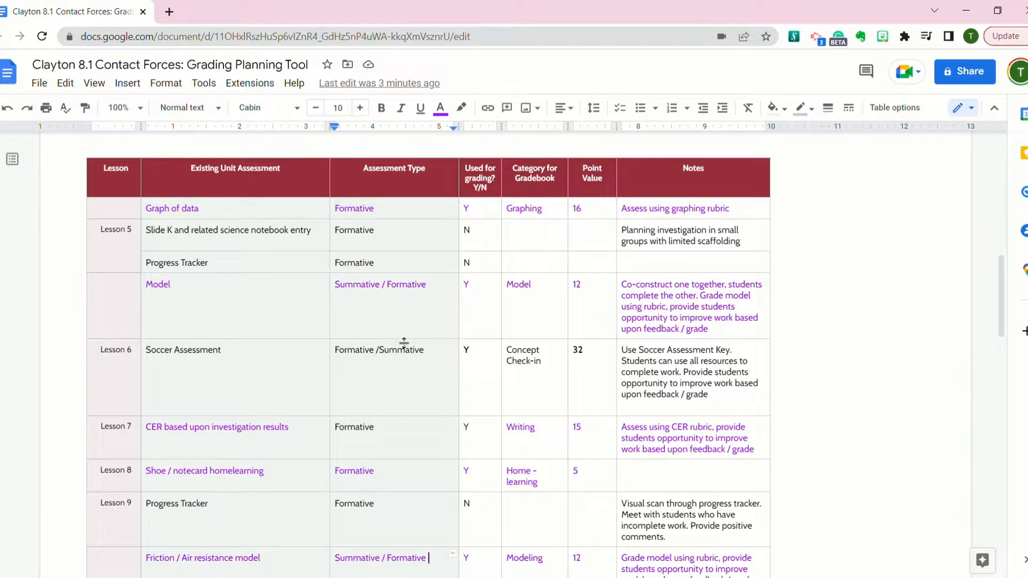
mouse_move(377, 361)
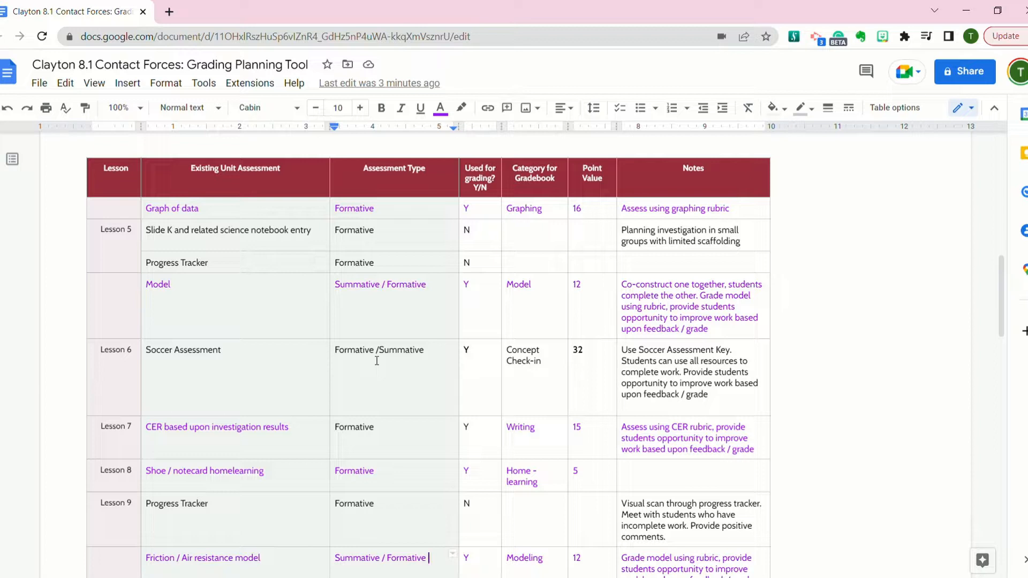
mouse_move(408, 333)
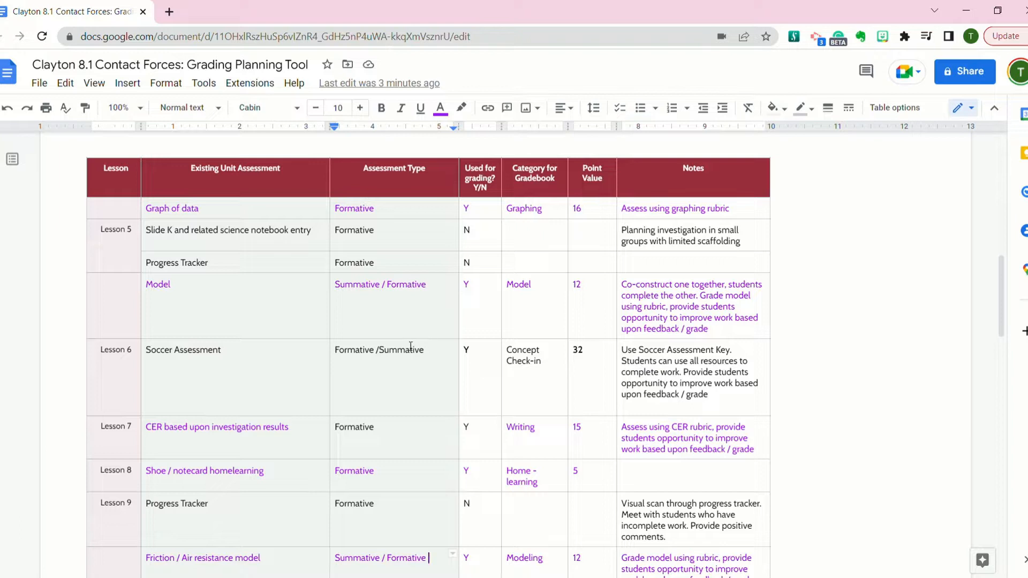
scroll("down", 3)
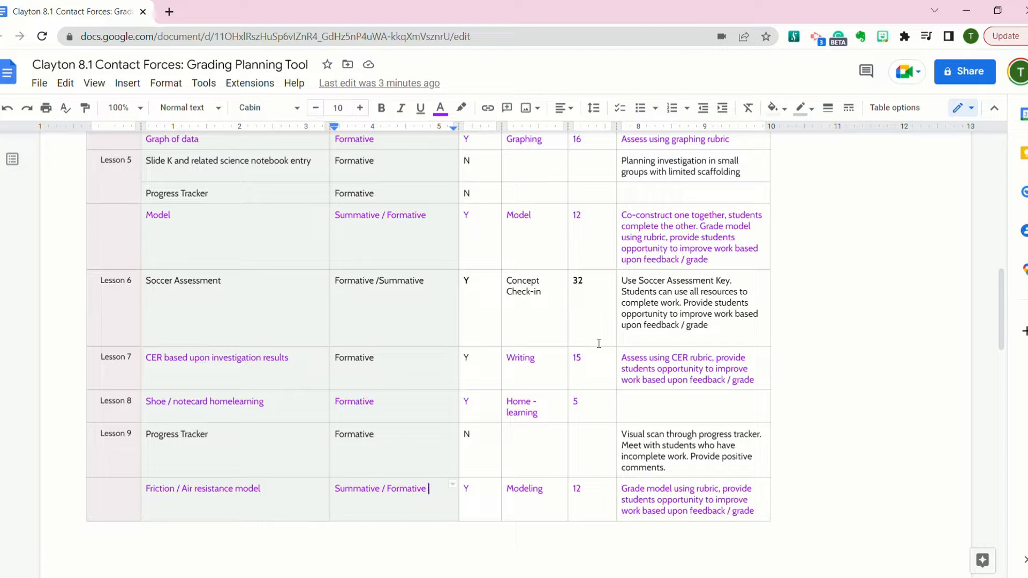
scroll("down", 3)
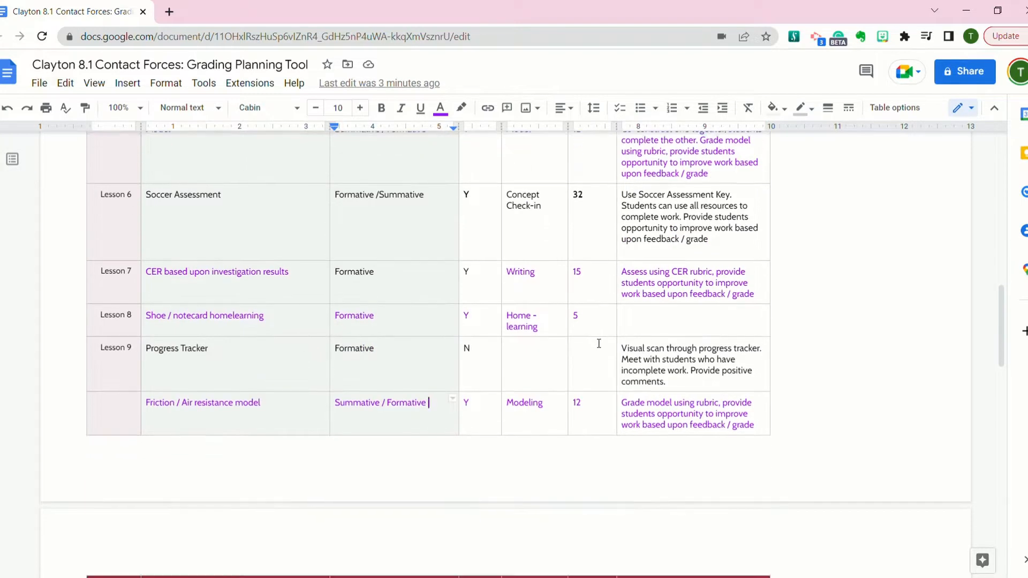
scroll("down", 3)
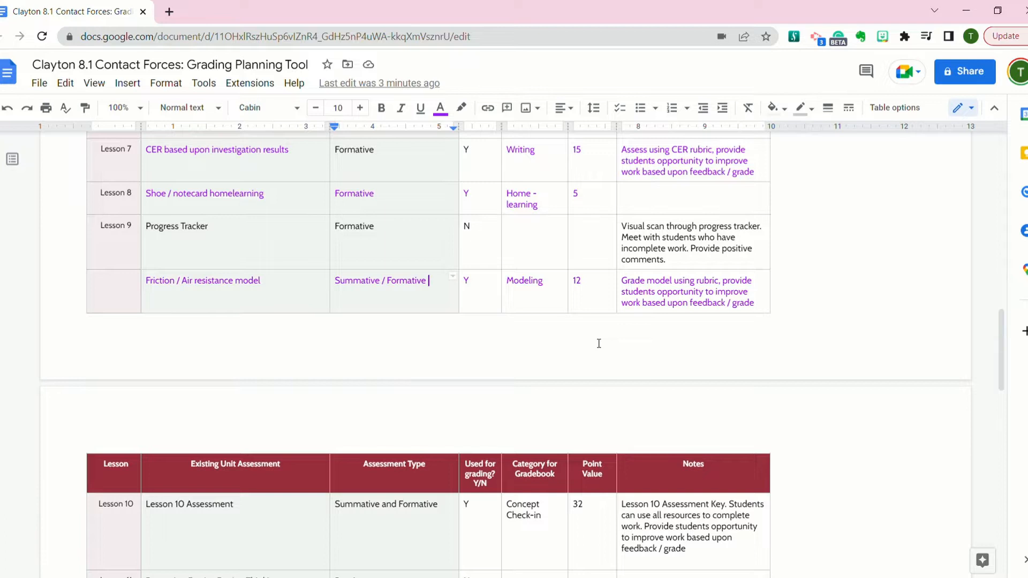
scroll("down", 3)
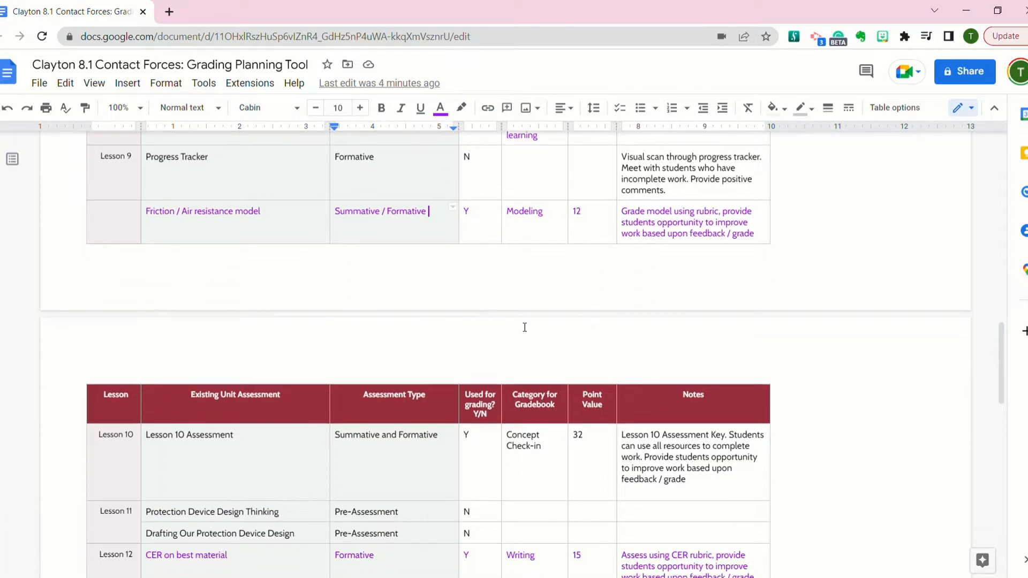
mouse_move(442, 458)
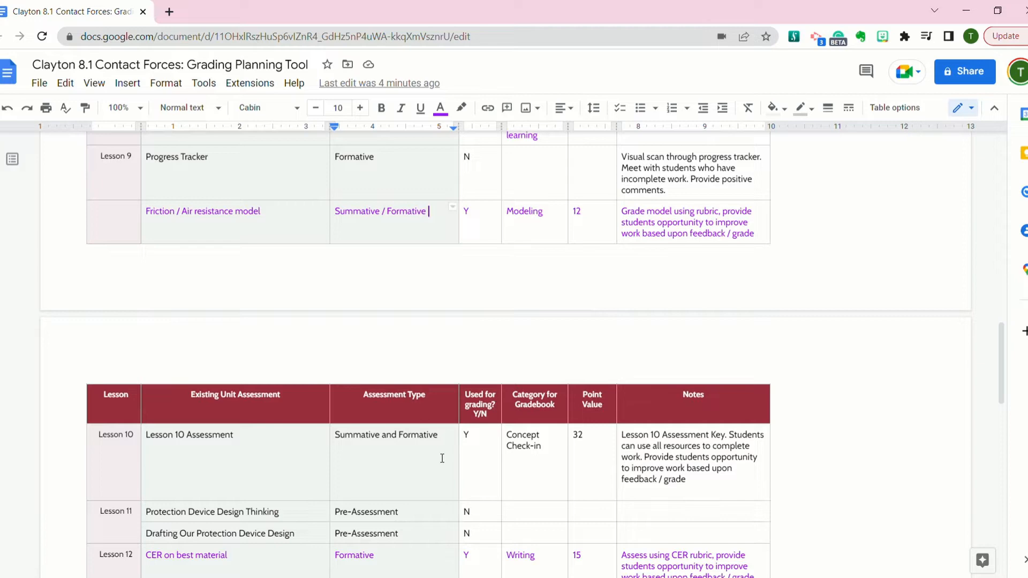
scroll("down", 3)
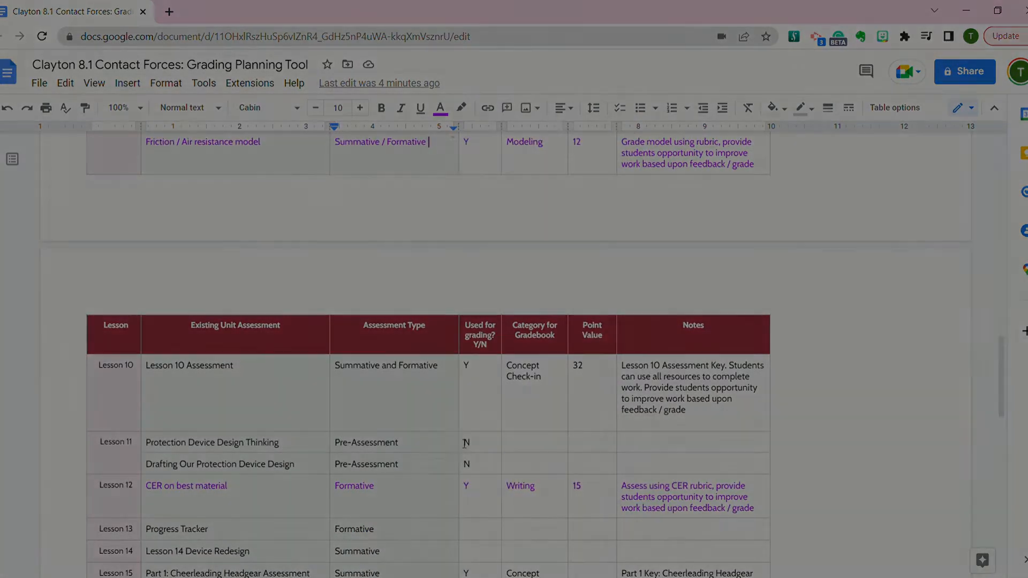